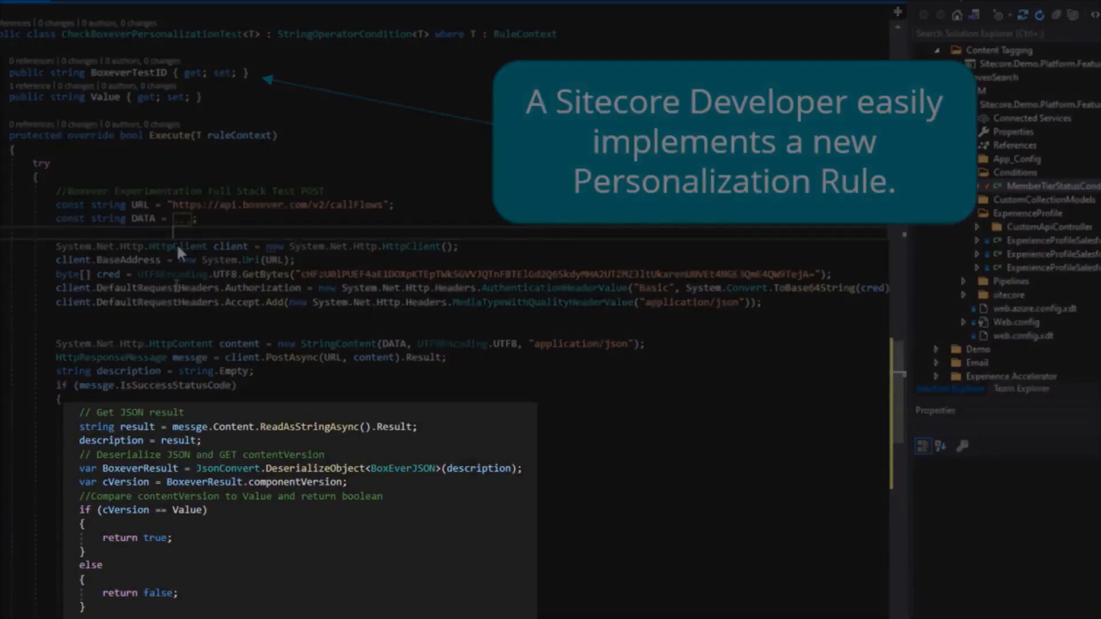
pyautogui.moveTo(159, 517)
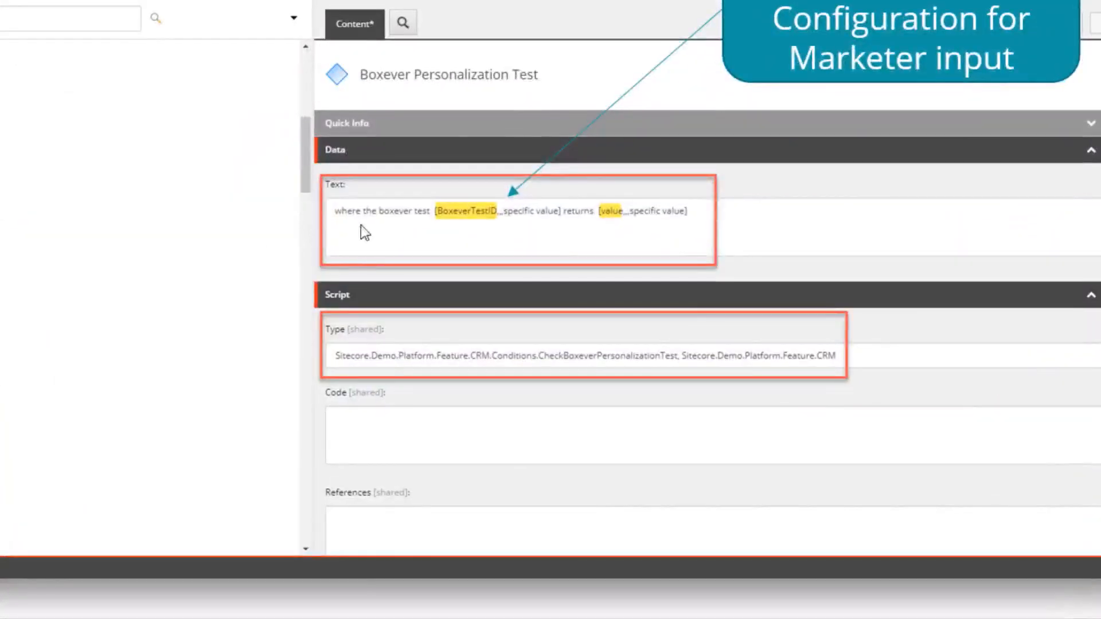
pyautogui.moveTo(441, 237)
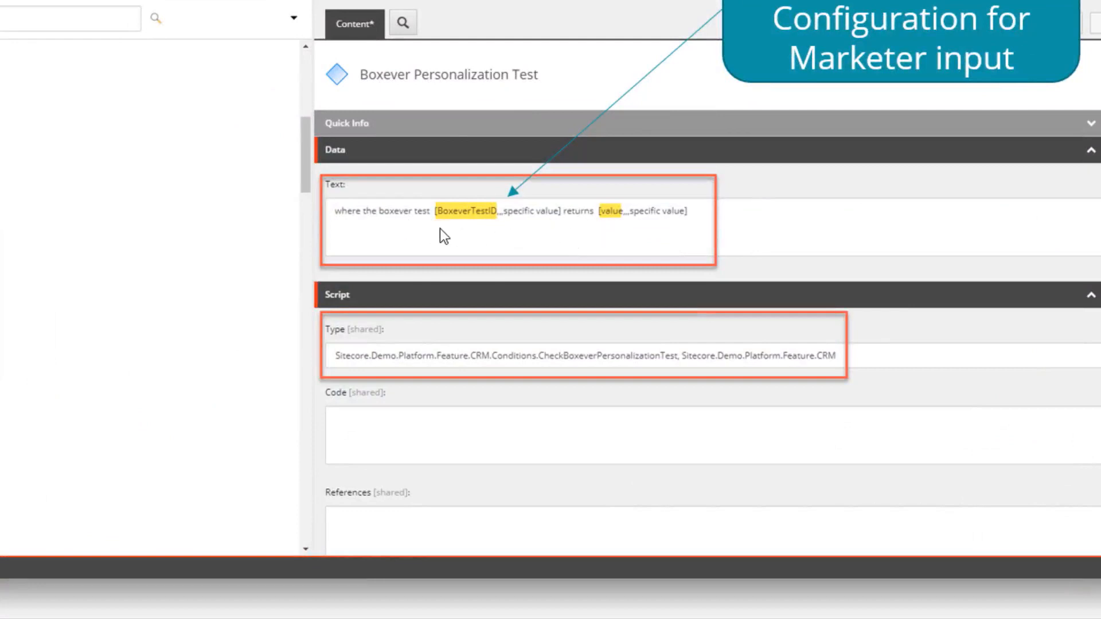
pyautogui.moveTo(751, 383)
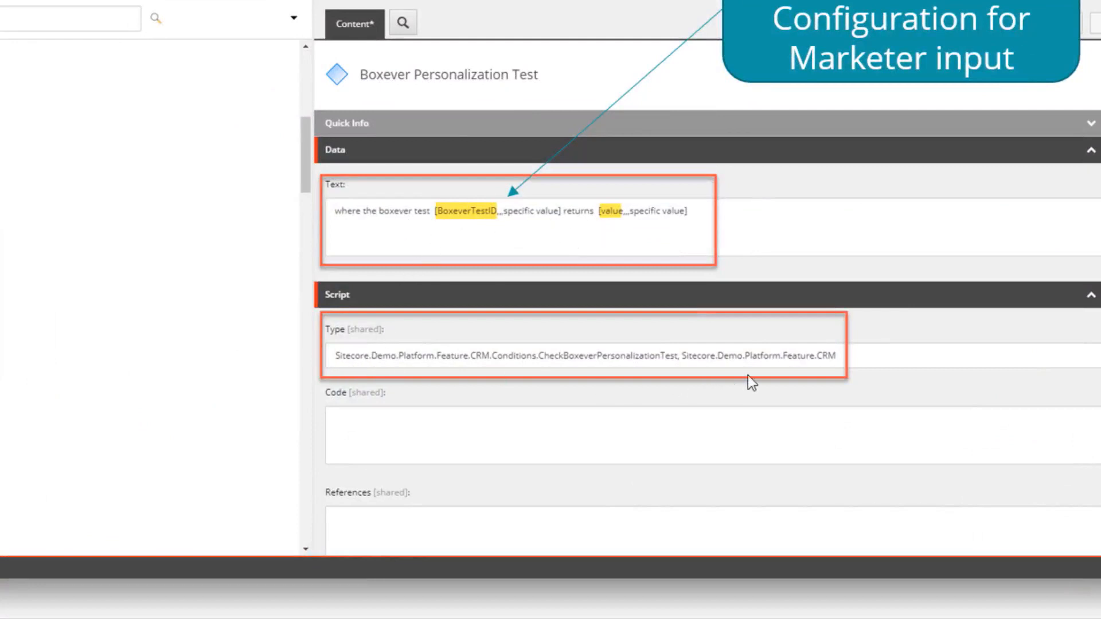
pyautogui.moveTo(453, 381)
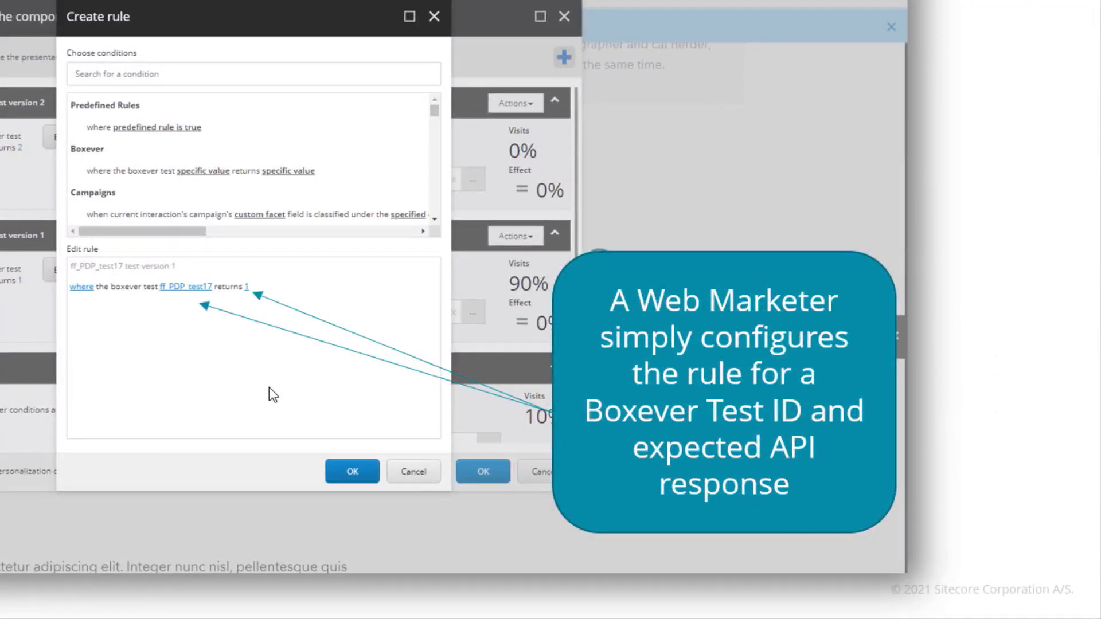
pyautogui.moveTo(186, 305)
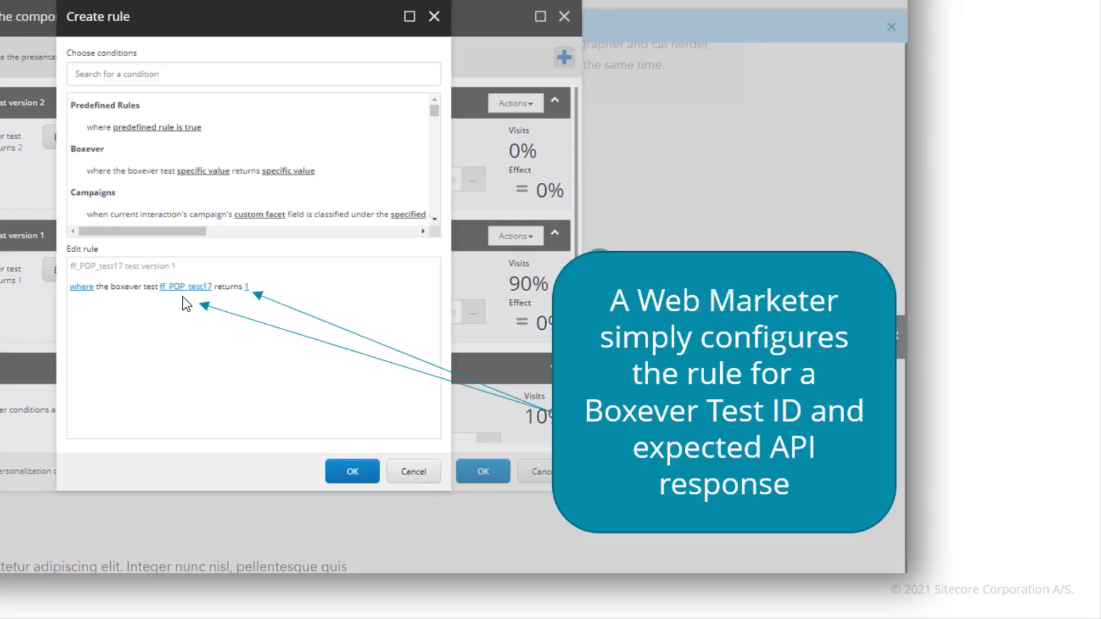
pyautogui.moveTo(242, 311)
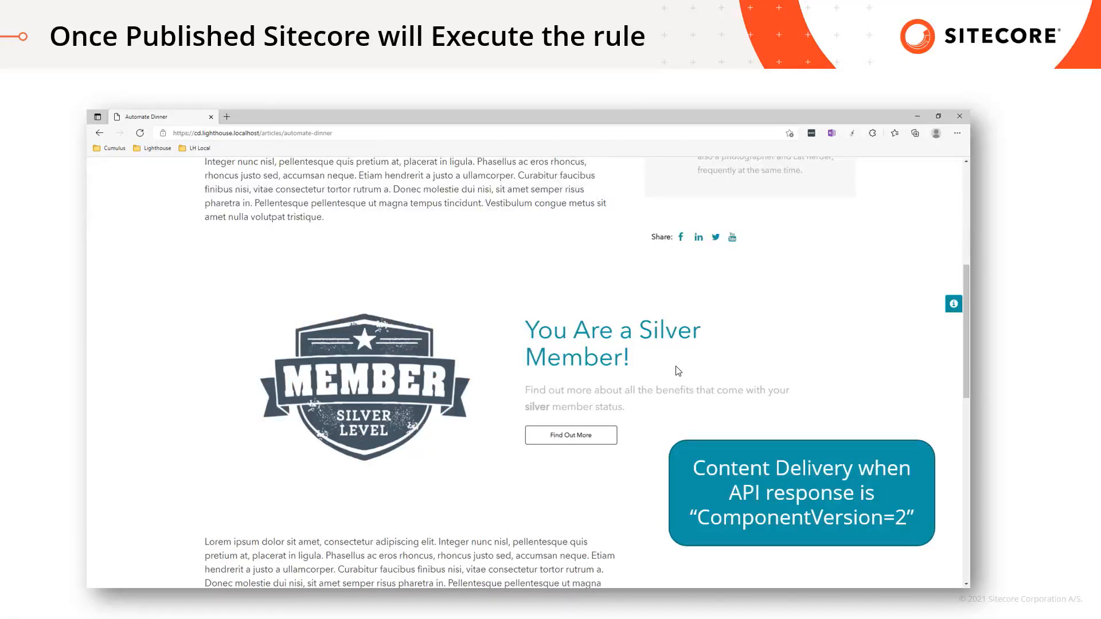
pyautogui.click(363, 117)
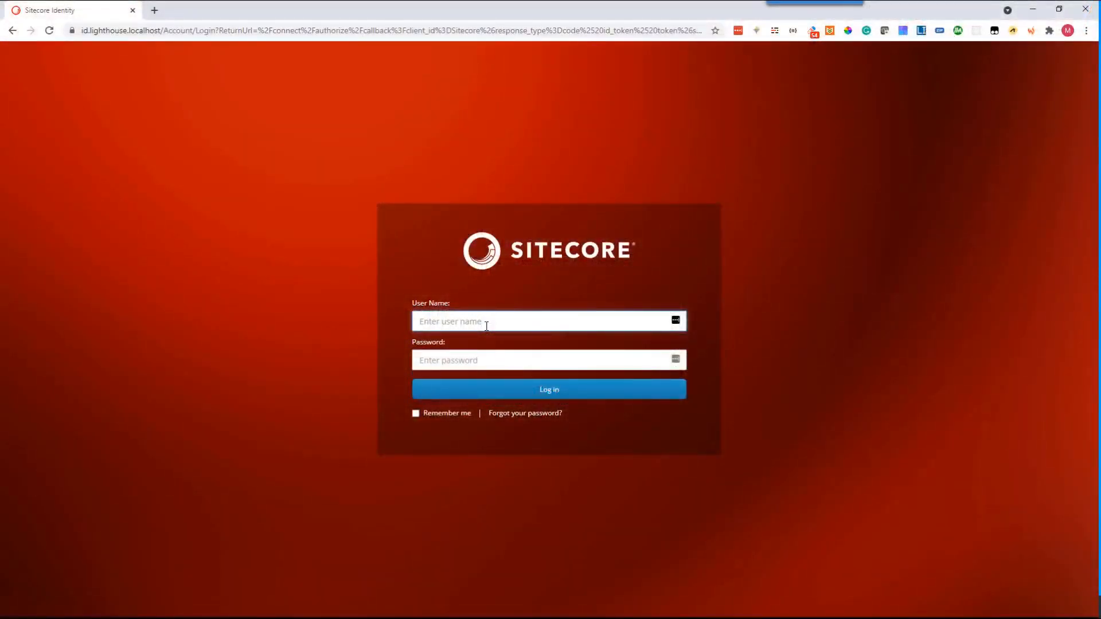
# - Sign in to Sitecore and launch the Experience Editor on the Lighthouse Lifestyle home page
pyautogui.write('admin')
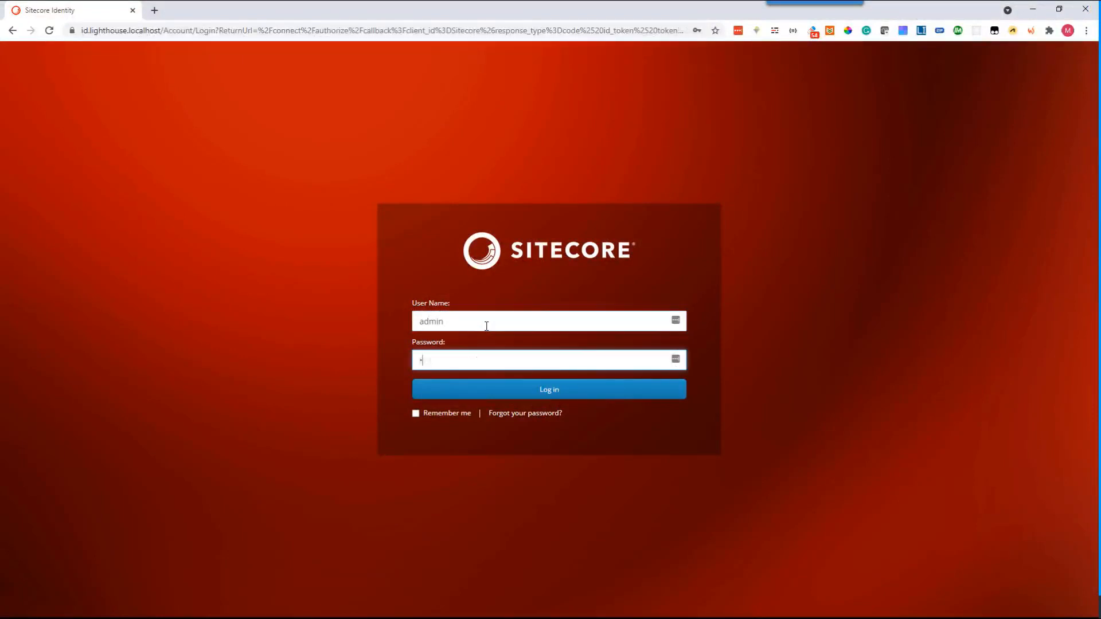
pyautogui.click(548, 389)
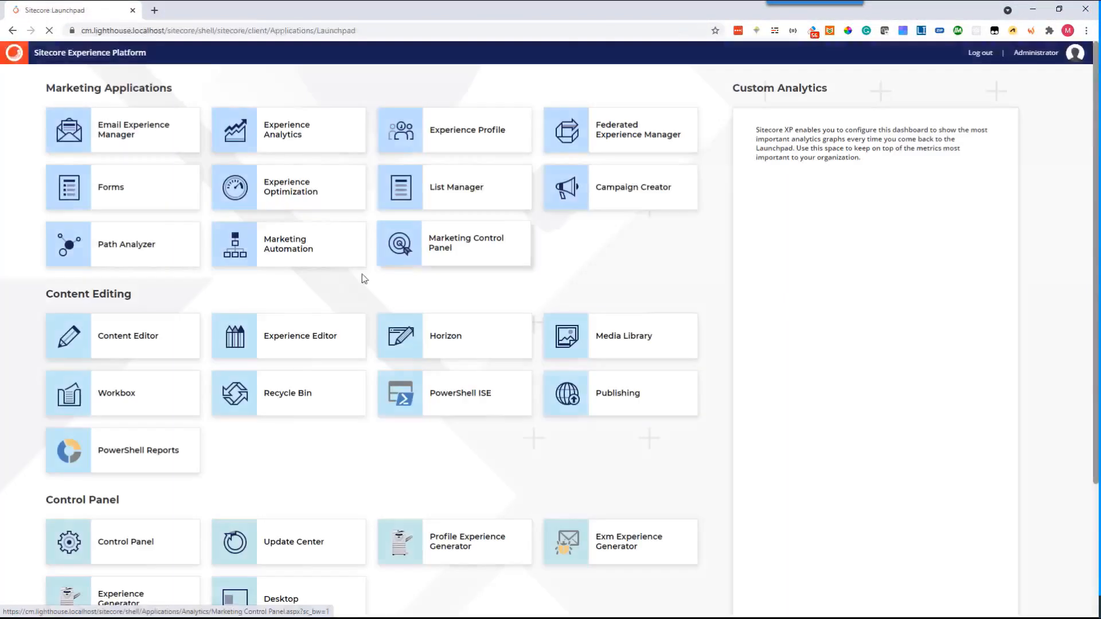
pyautogui.moveTo(300, 336)
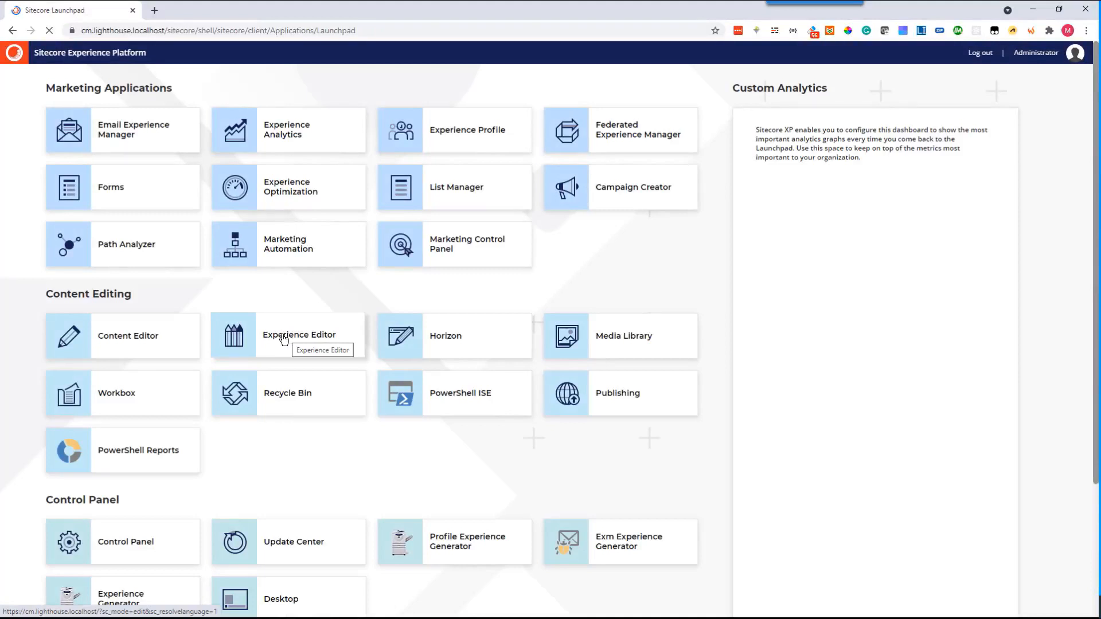
pyautogui.scroll(-3)
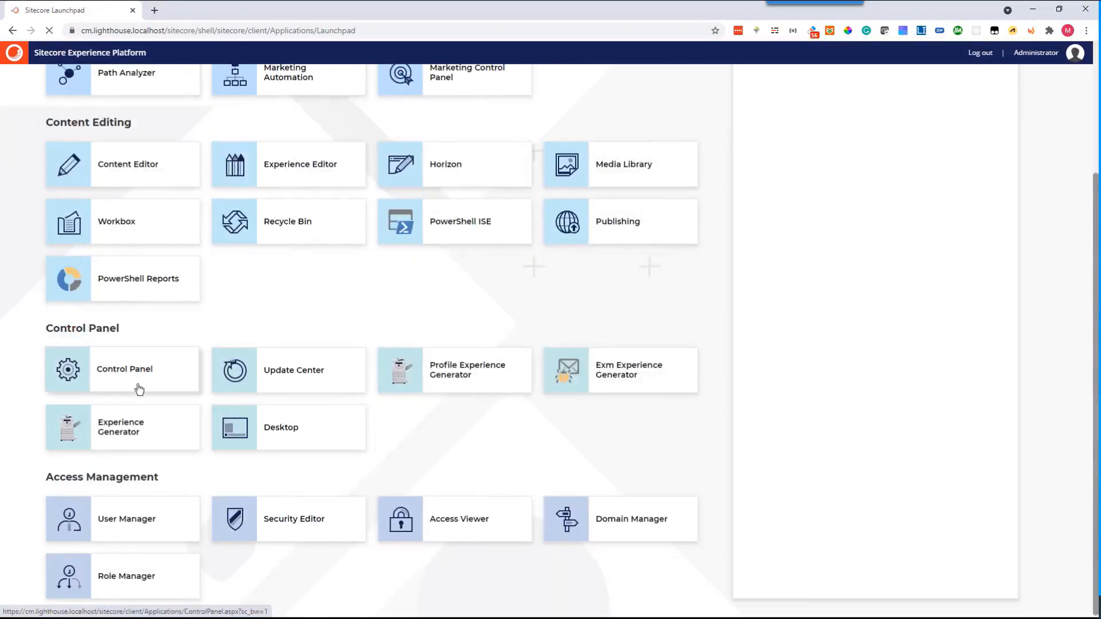
pyautogui.scroll(3)
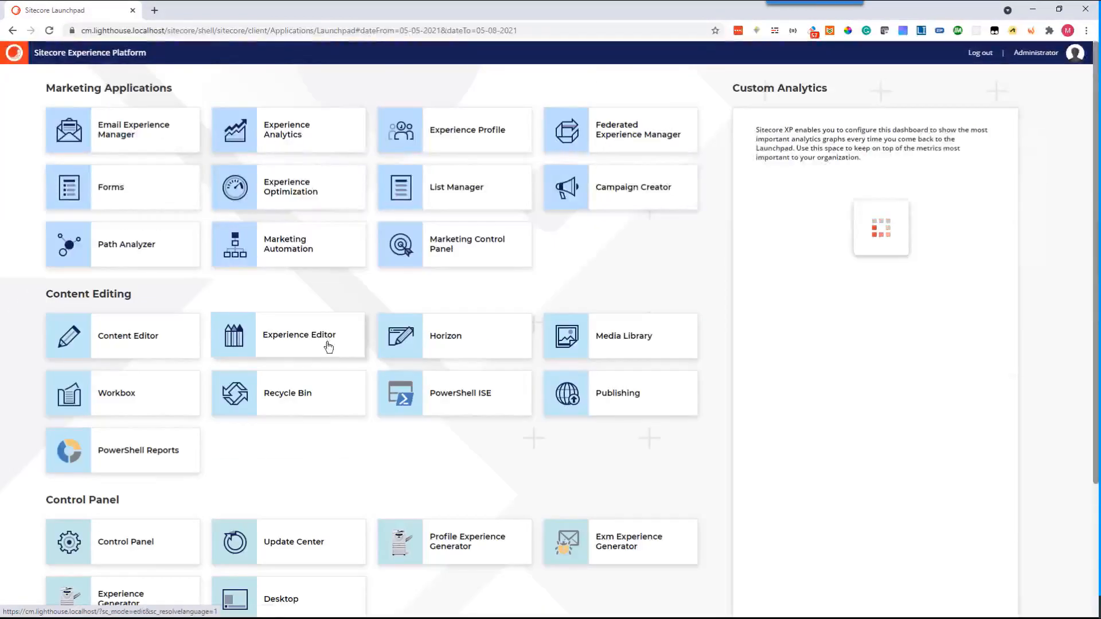
pyautogui.click(881, 227)
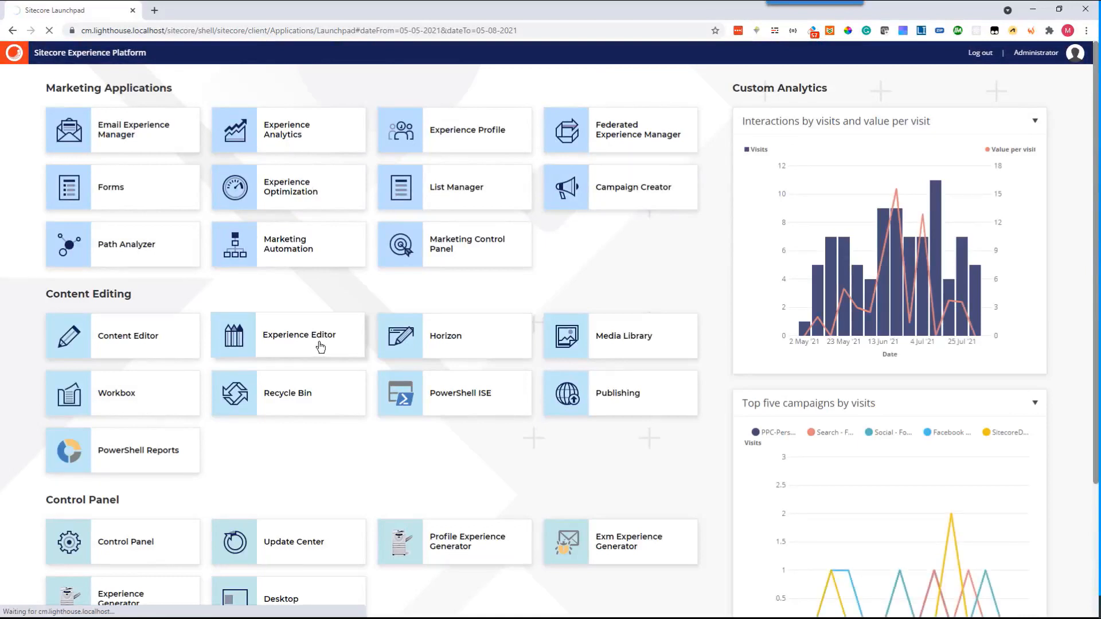
pyautogui.click(298, 335)
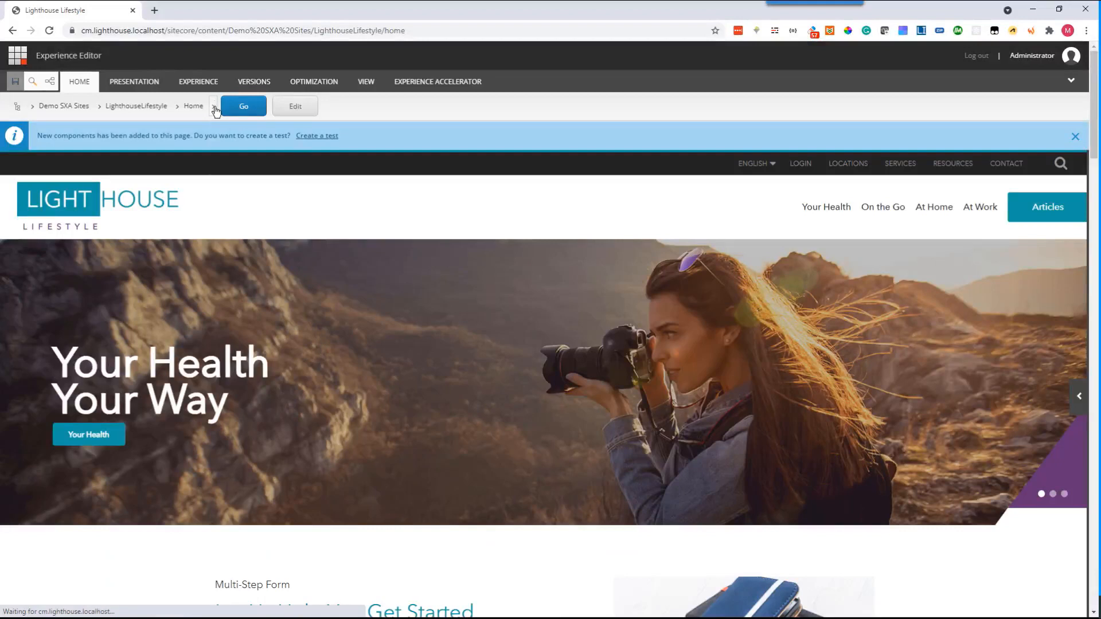
# - Navigate the breadcrumb to Home > Articles > Automate Dinner and load the article for editing
pyautogui.click(213, 105)
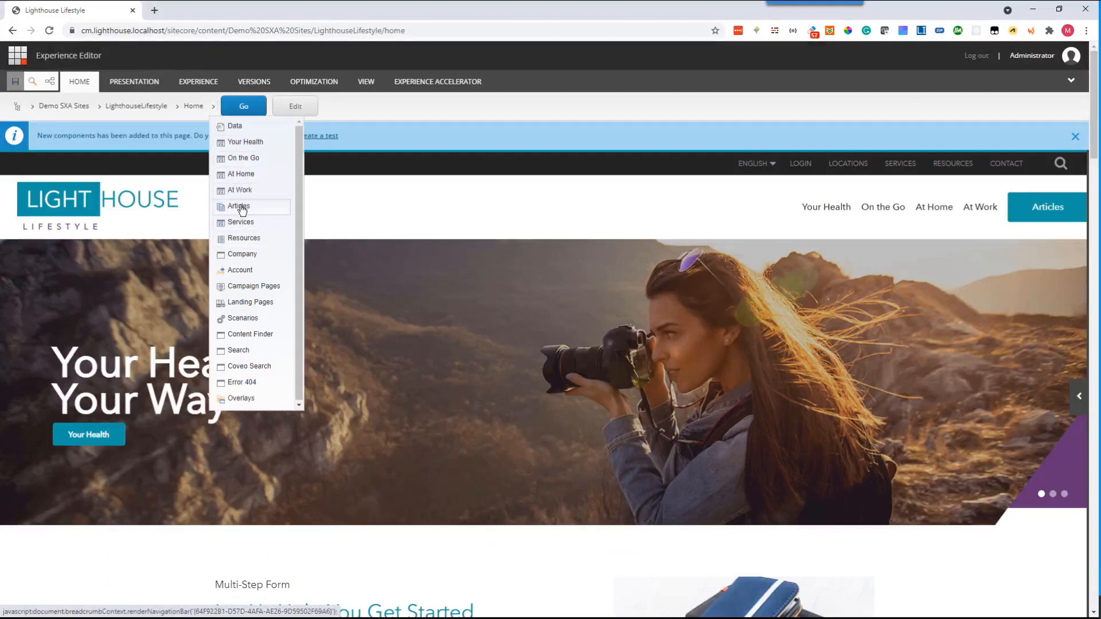
pyautogui.click(238, 206)
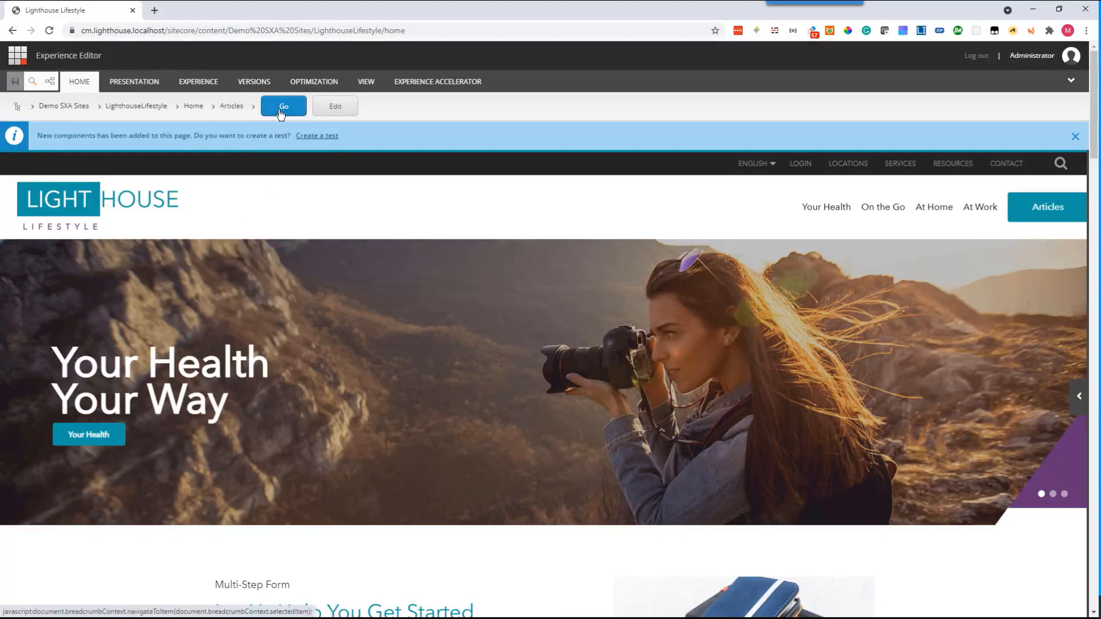
pyautogui.click(283, 106)
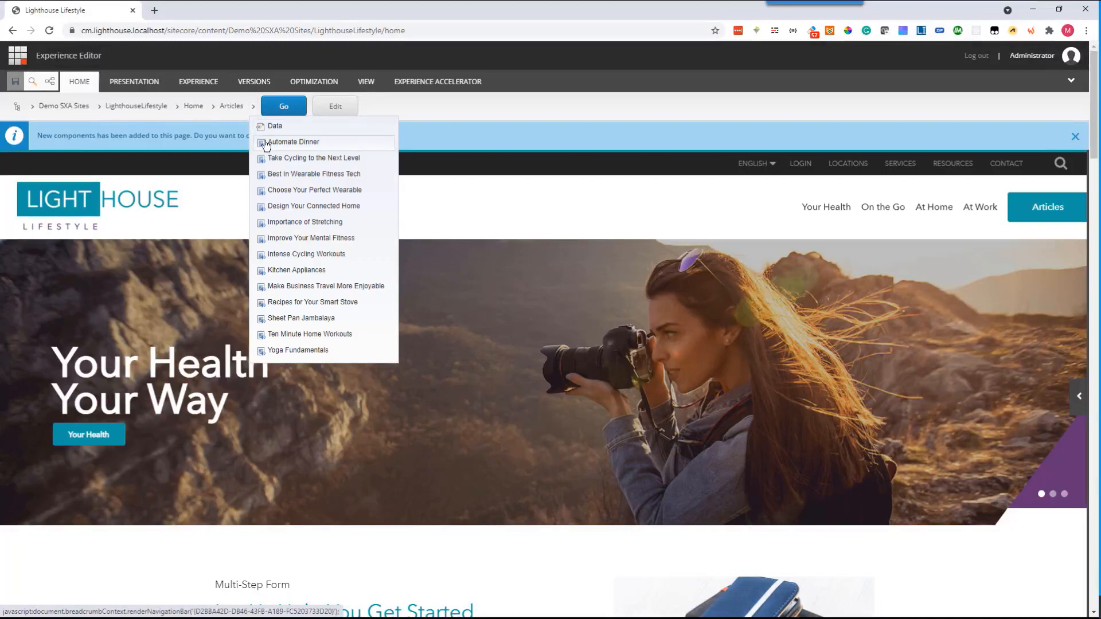
pyautogui.click(292, 142)
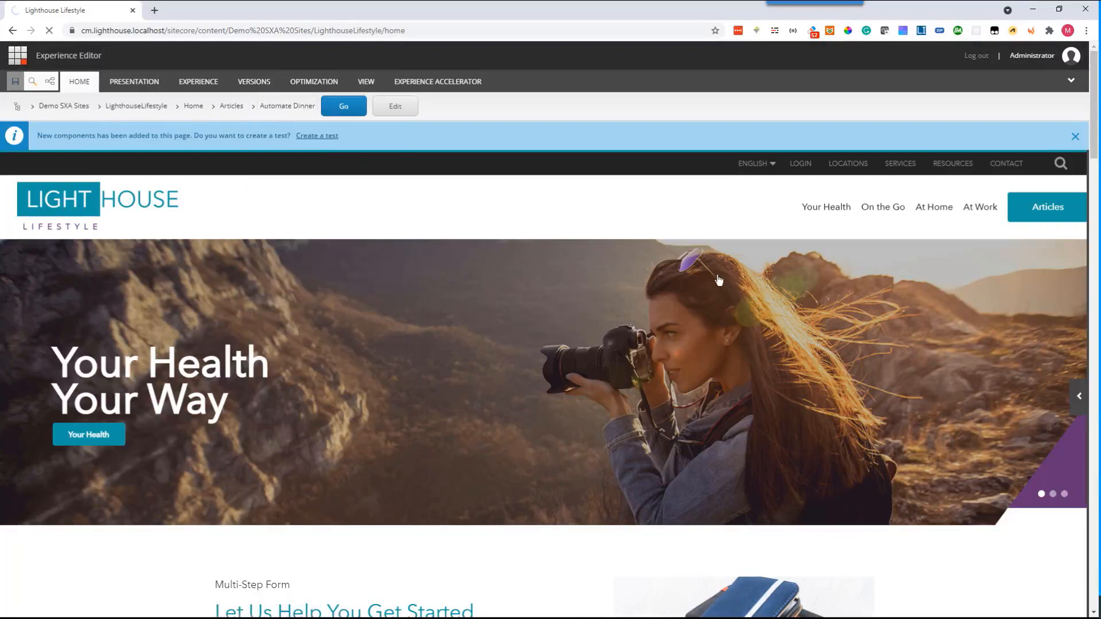
pyautogui.click(343, 105)
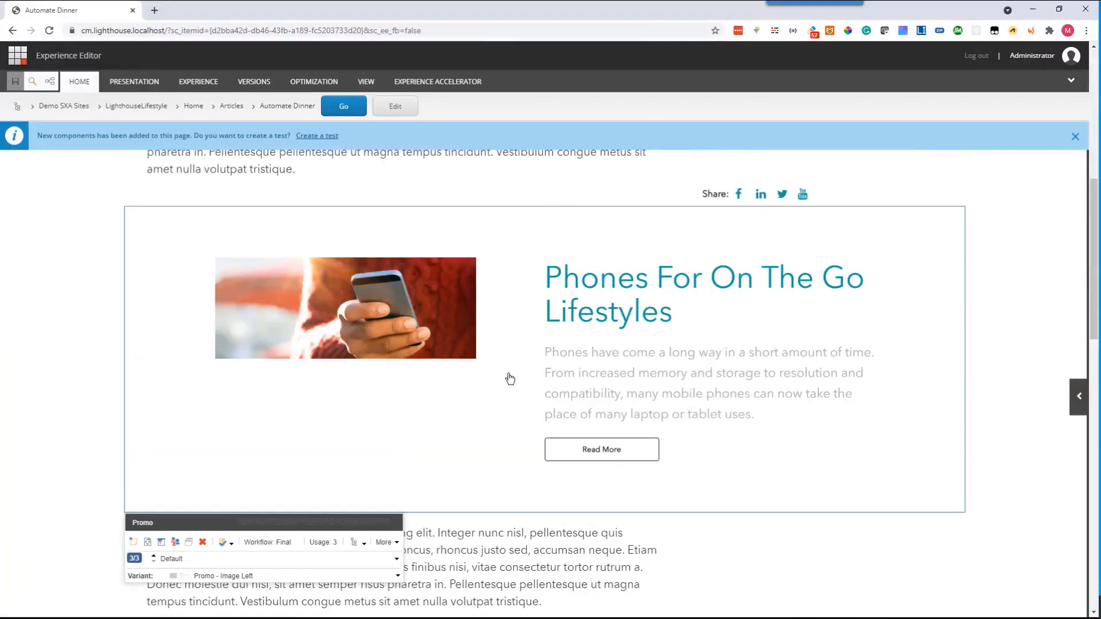
pyautogui.moveTo(364, 495)
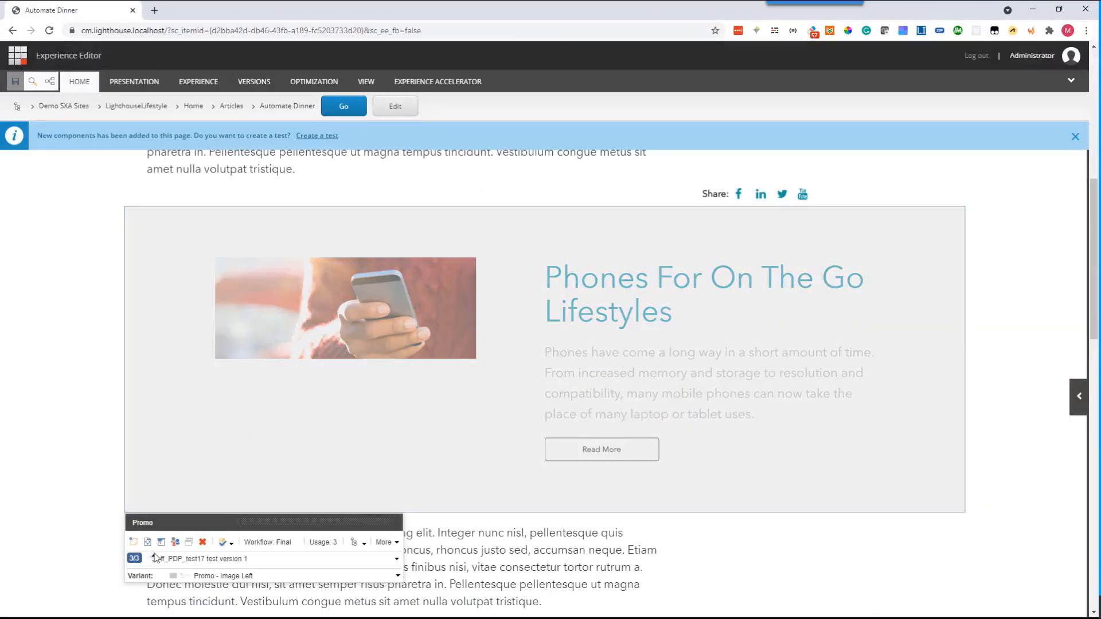
# - Preview the member promo under test versions 1 and 2, then bring up its Personalize dialog
pyautogui.click(152, 538)
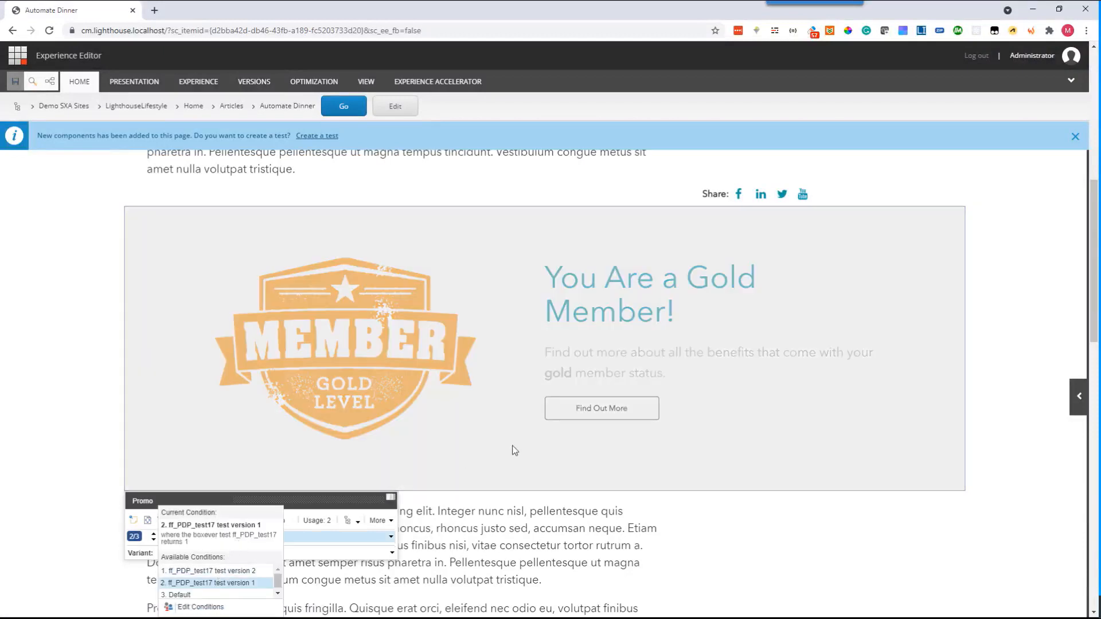
pyautogui.click(211, 571)
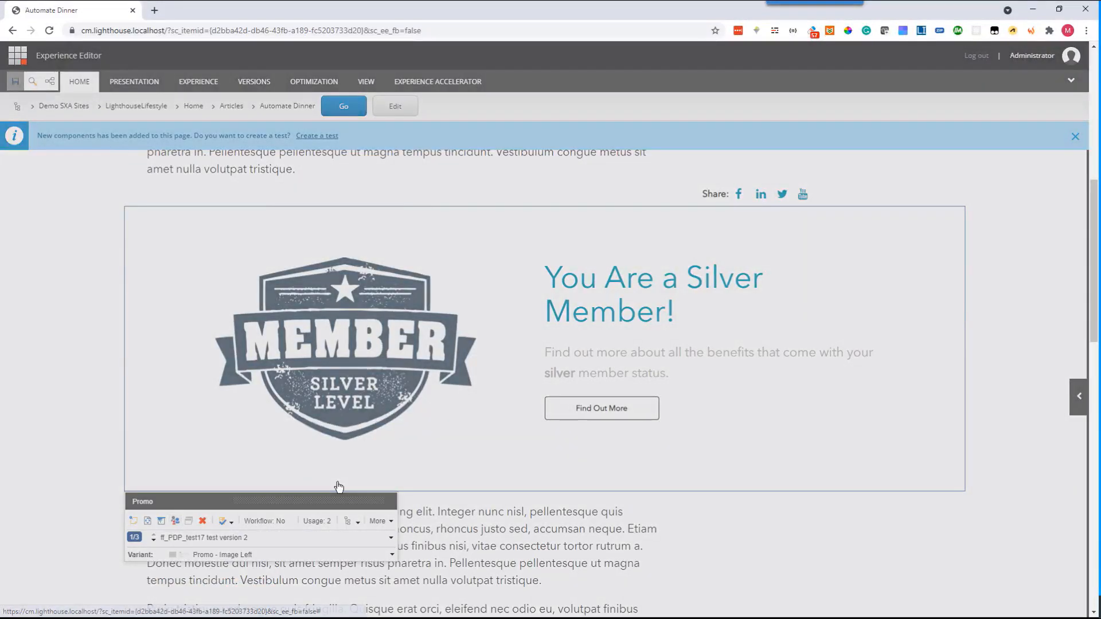
pyautogui.click(175, 521)
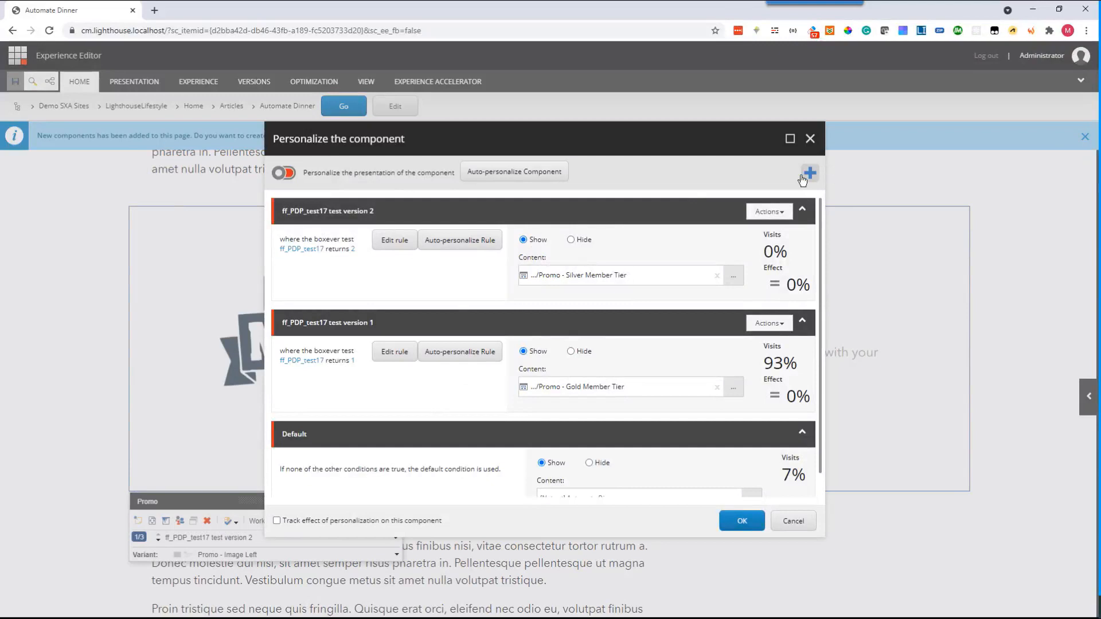
# - Add a new 'cdp' test variant and start its rule with the Boxever test condition
pyautogui.click(809, 173)
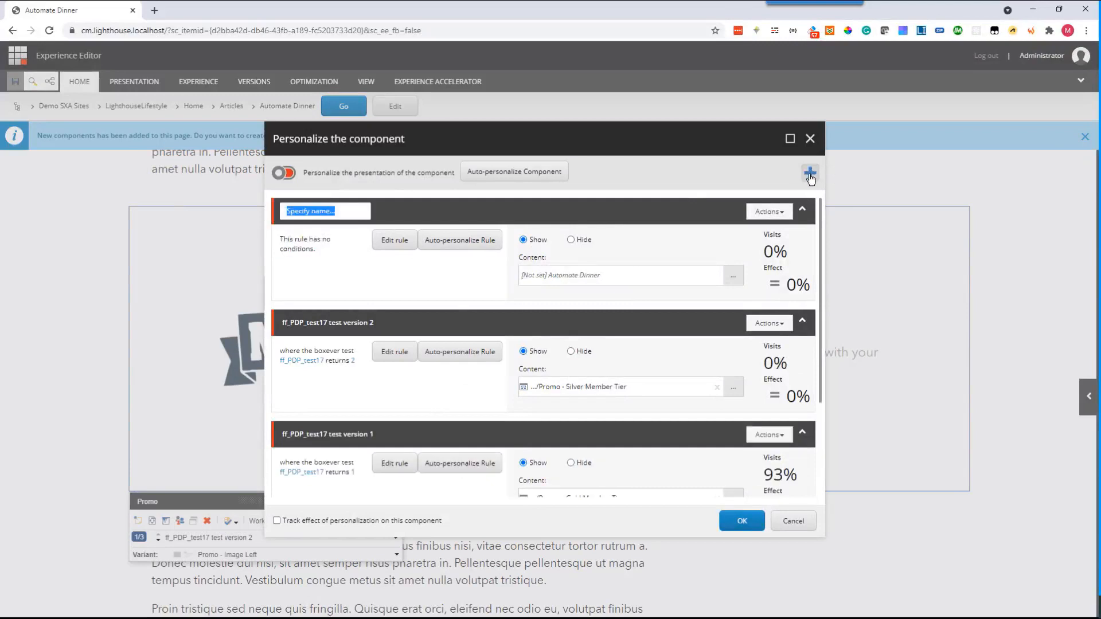
pyautogui.moveTo(393, 240)
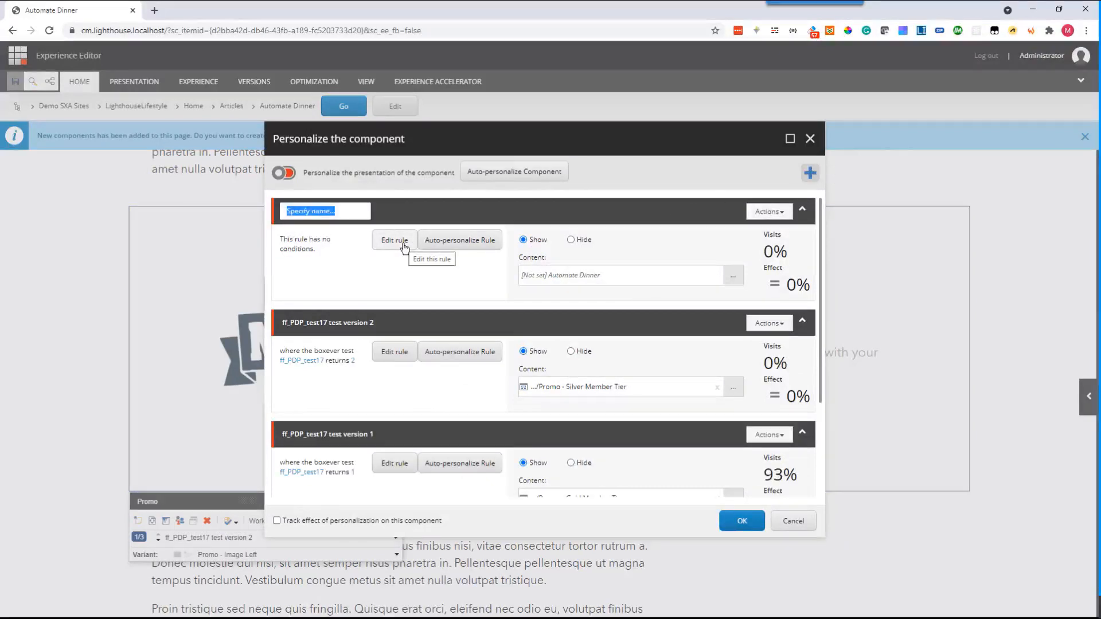
pyautogui.write('cdp test')
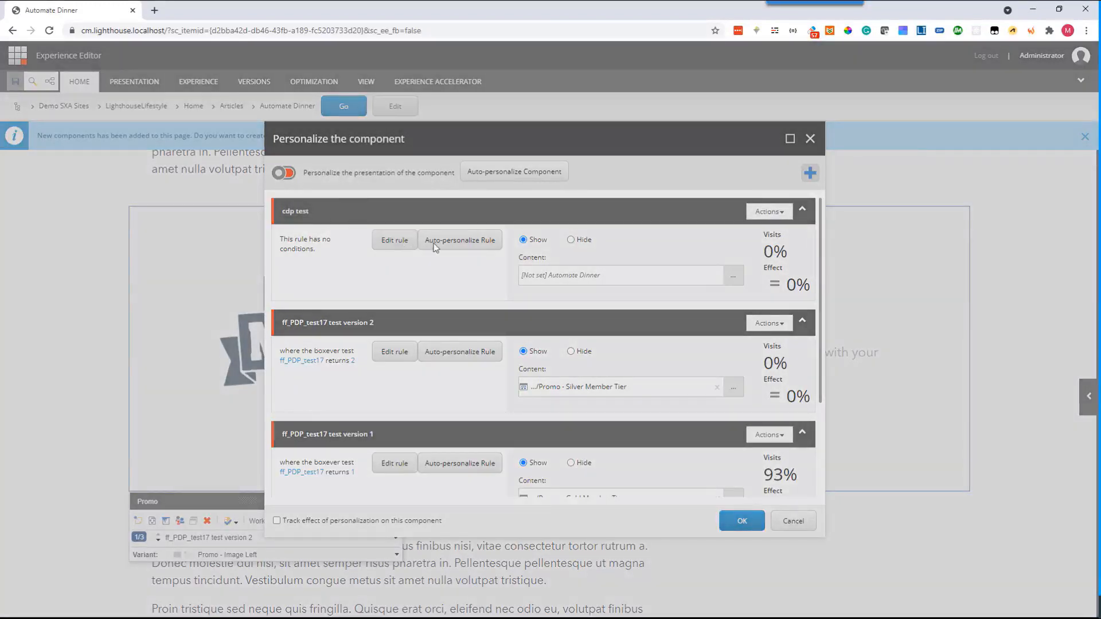
pyautogui.moveTo(484, 267)
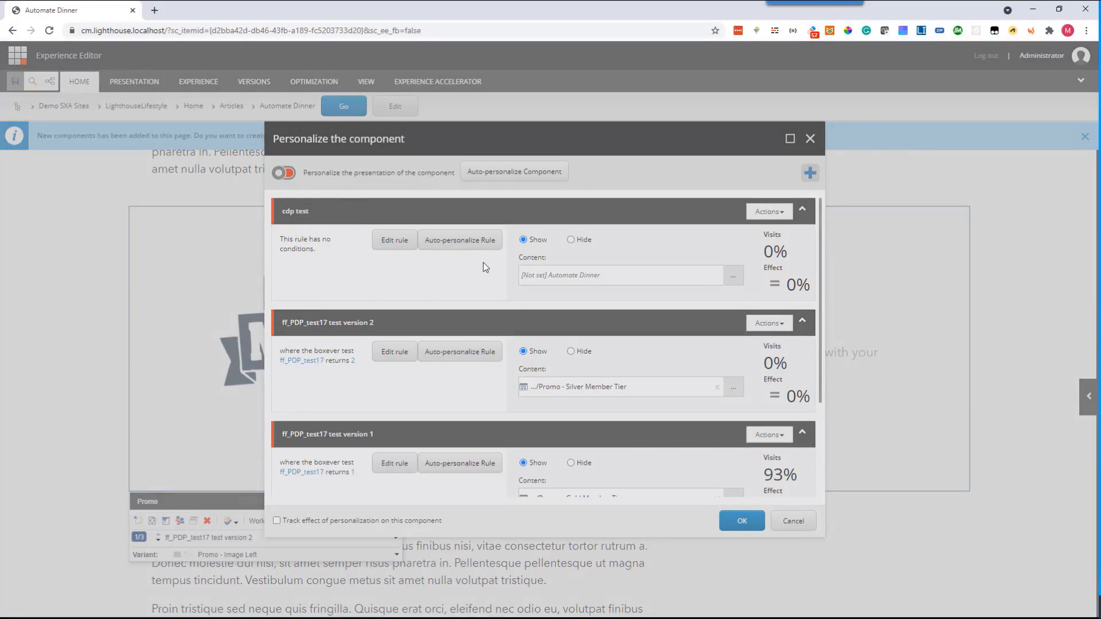
pyautogui.click(393, 240)
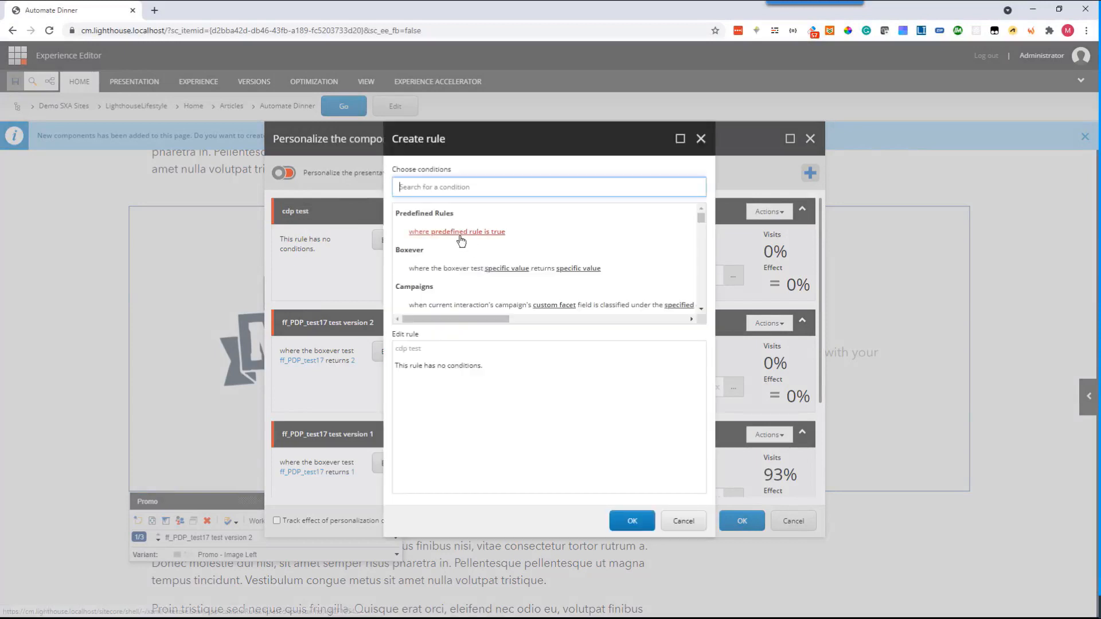
pyautogui.moveTo(458, 268)
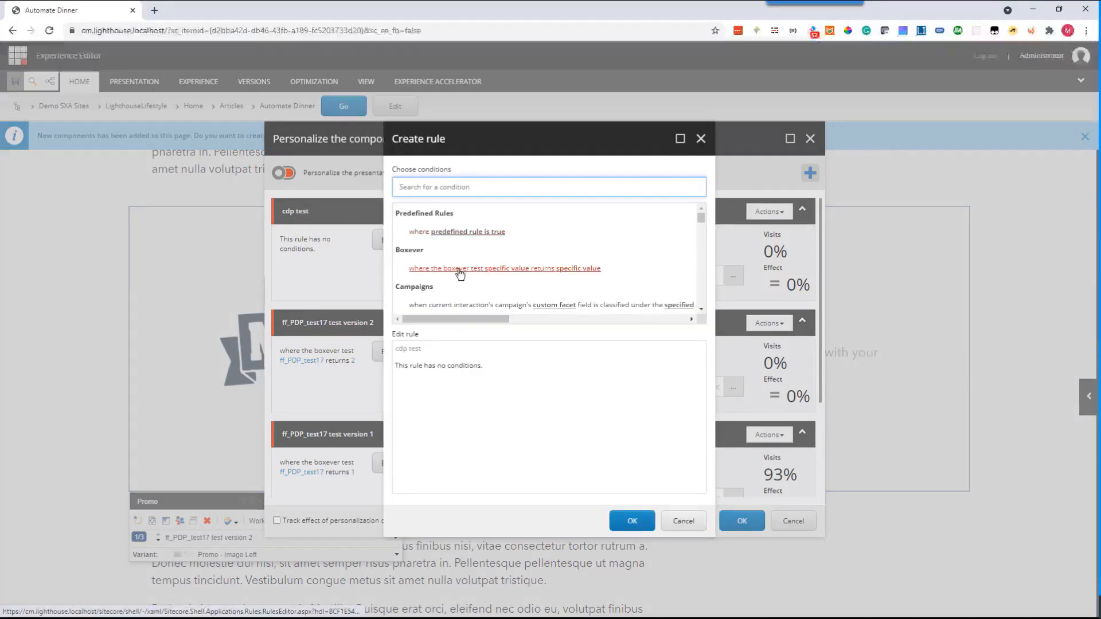
pyautogui.moveTo(460, 273)
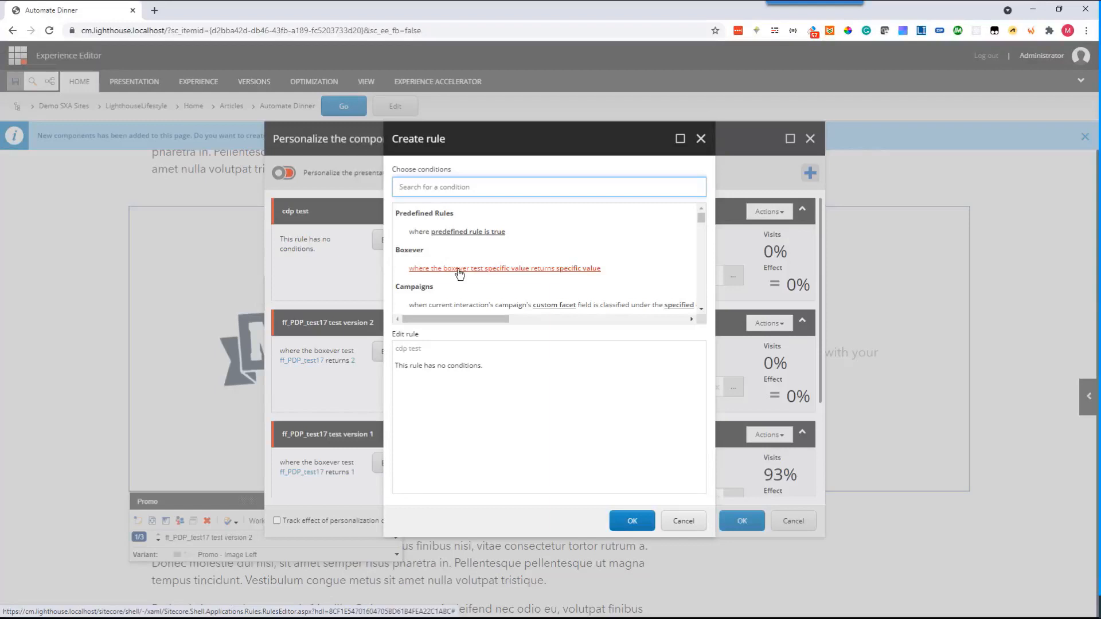
pyautogui.click(504, 267)
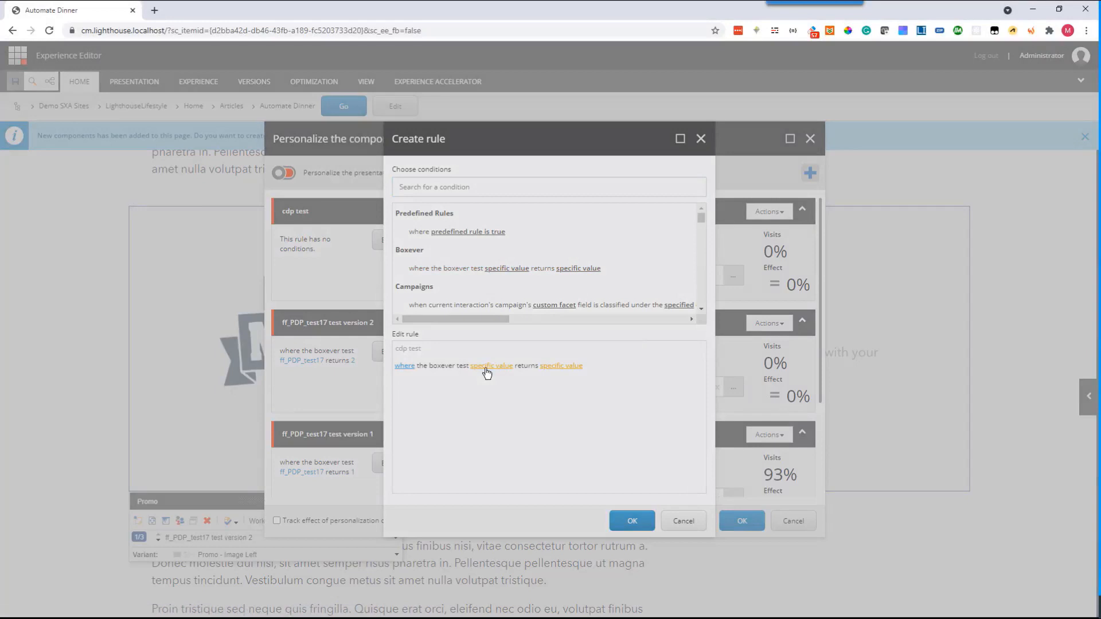
# - Set the condition to Boxever test cdp_rule_1 returning 1, then cancel the drafted rule
pyautogui.click(492, 366)
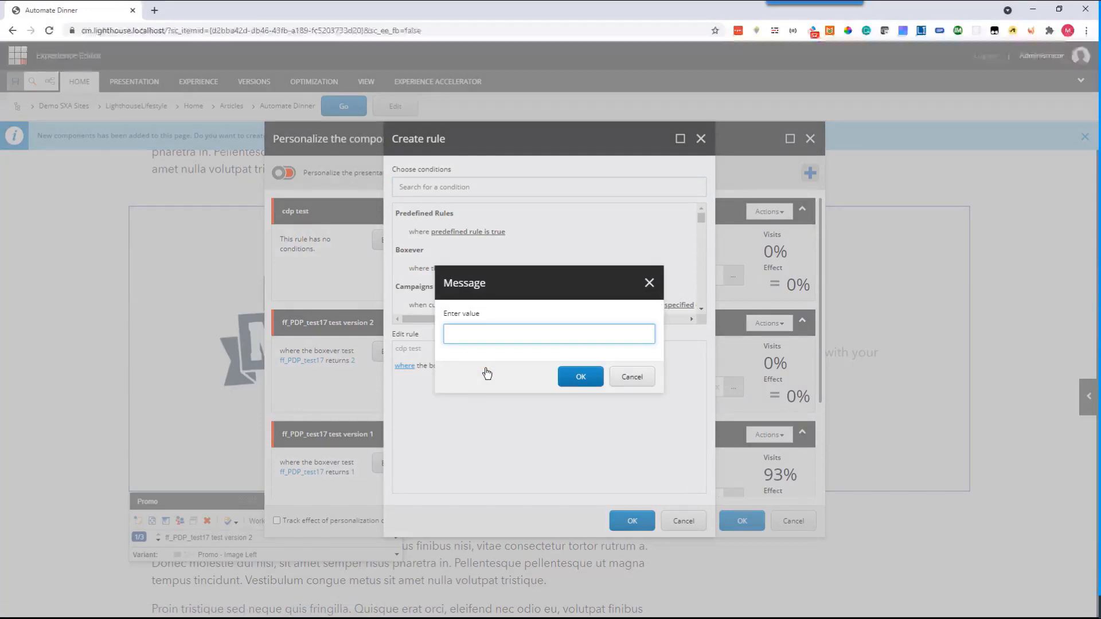
pyautogui.write('cdp_rul')
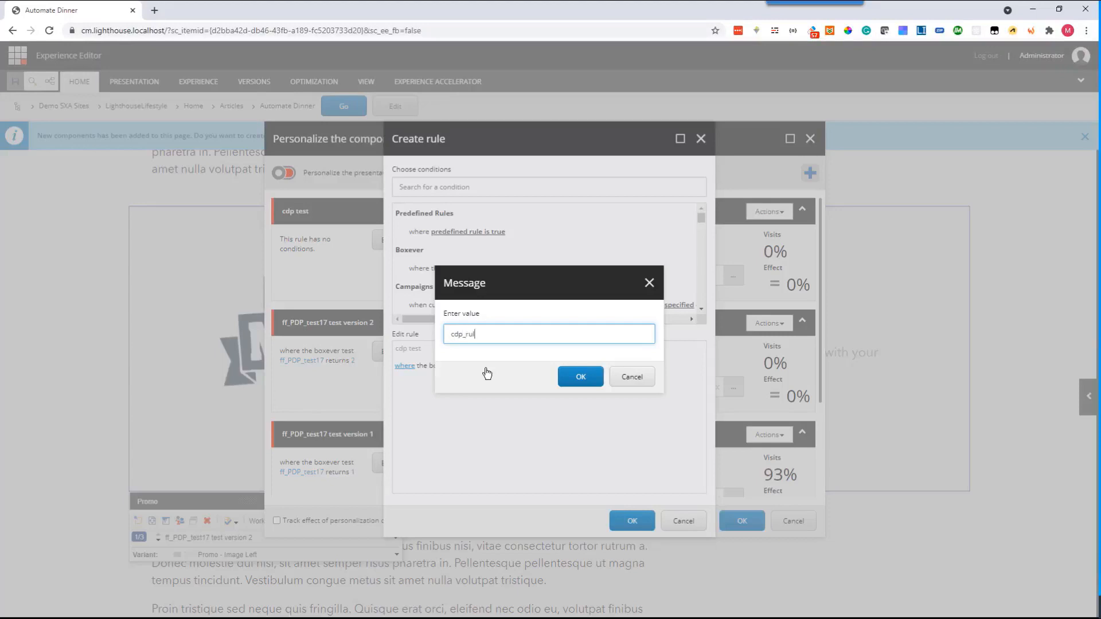
pyautogui.write('le3_1')
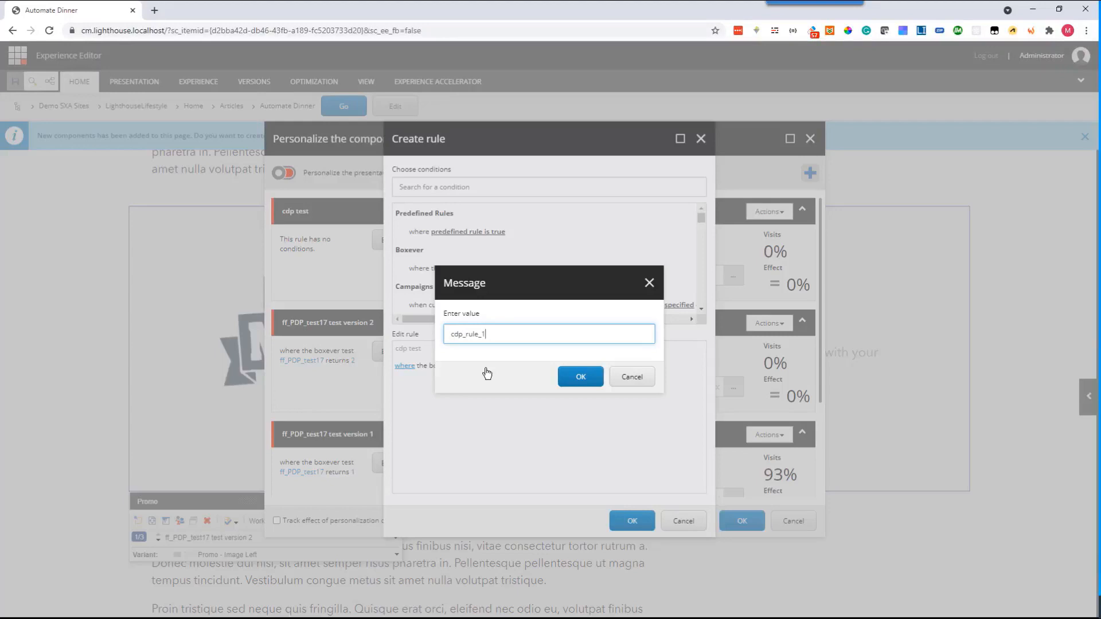
pyautogui.click(581, 377)
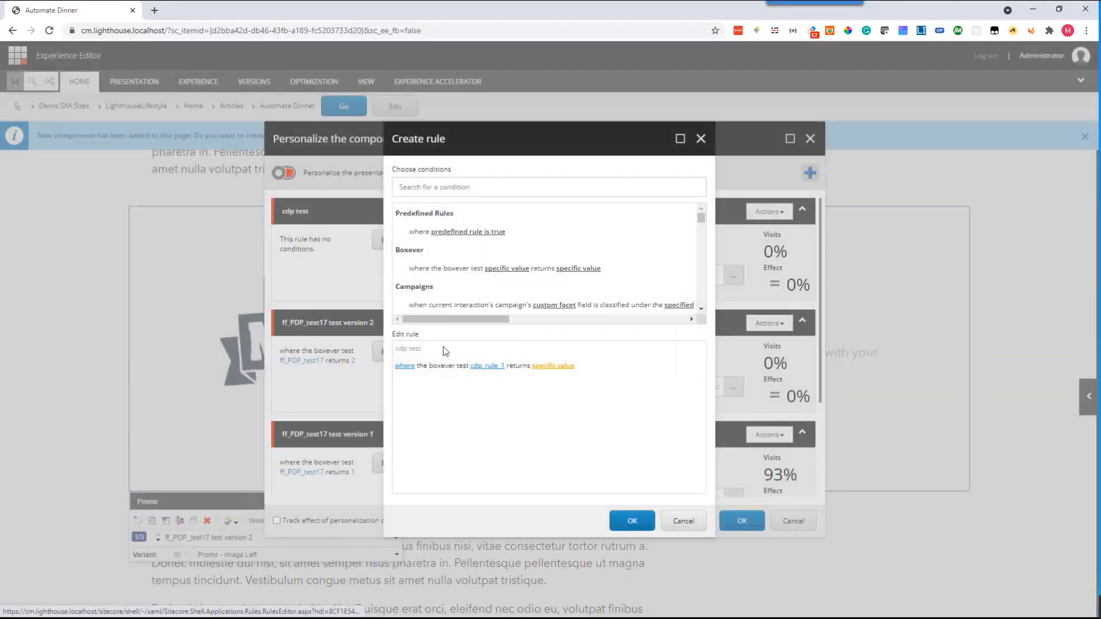
pyautogui.moveTo(490, 385)
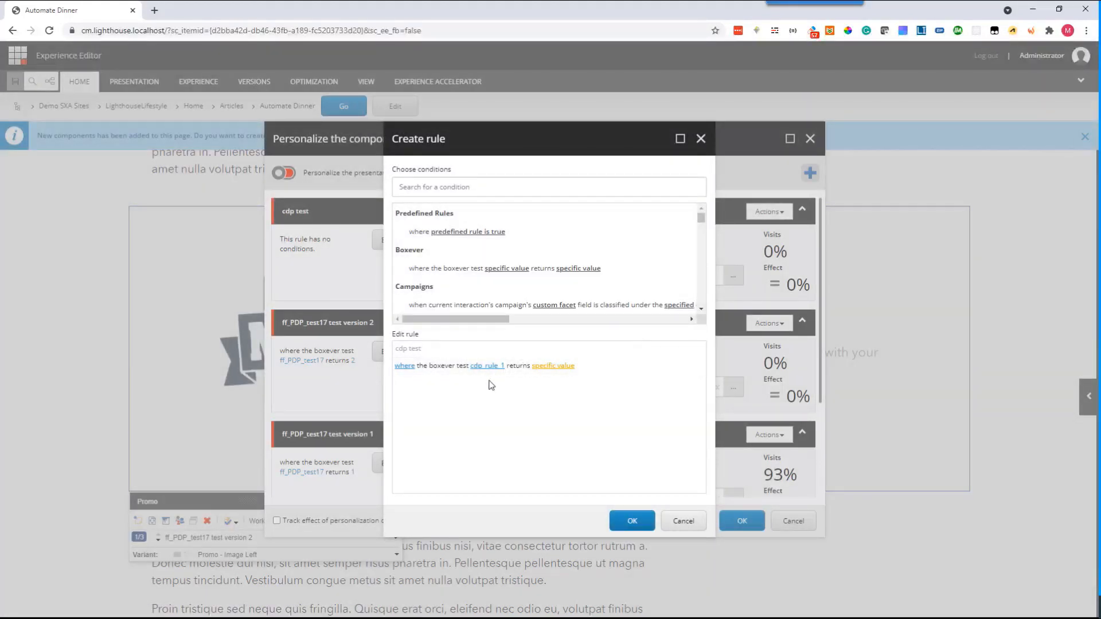
pyautogui.moveTo(552, 372)
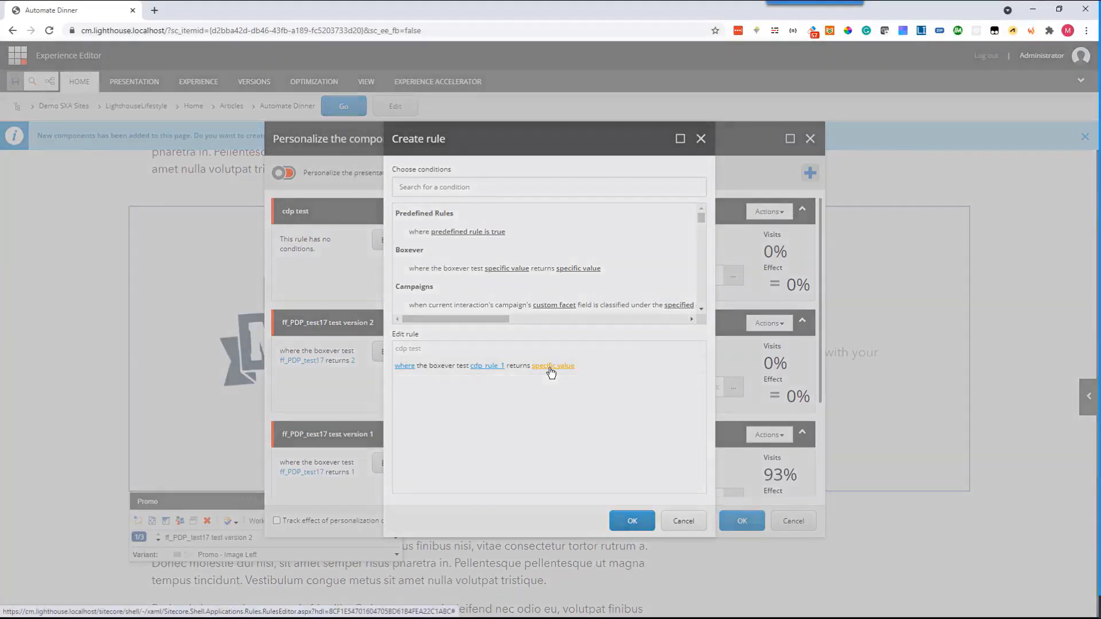
pyautogui.click(552, 366)
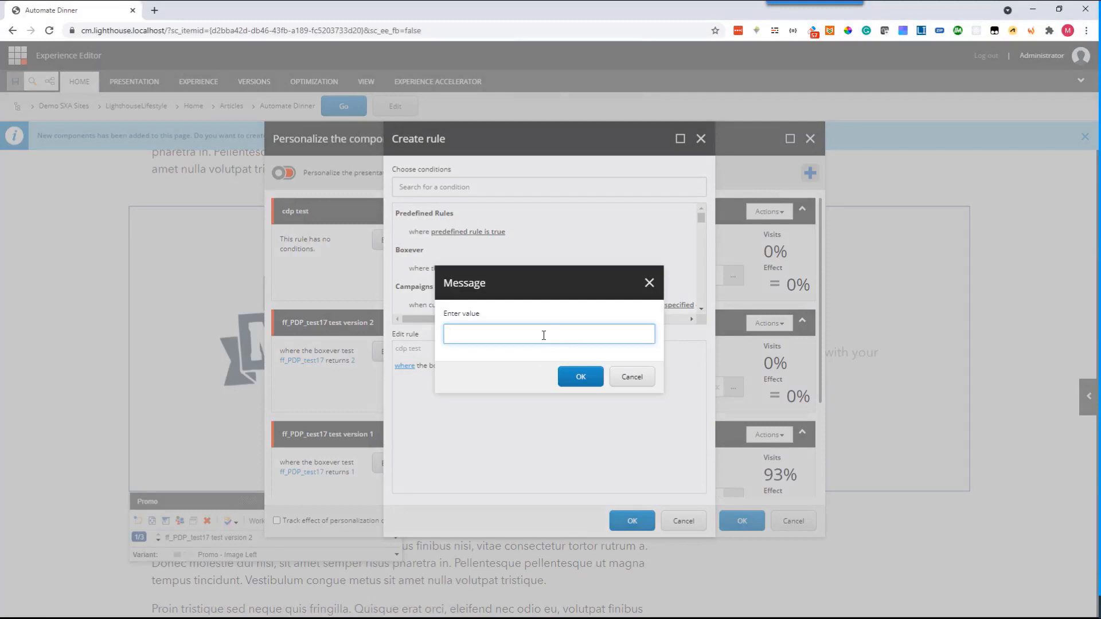
pyautogui.write('1')
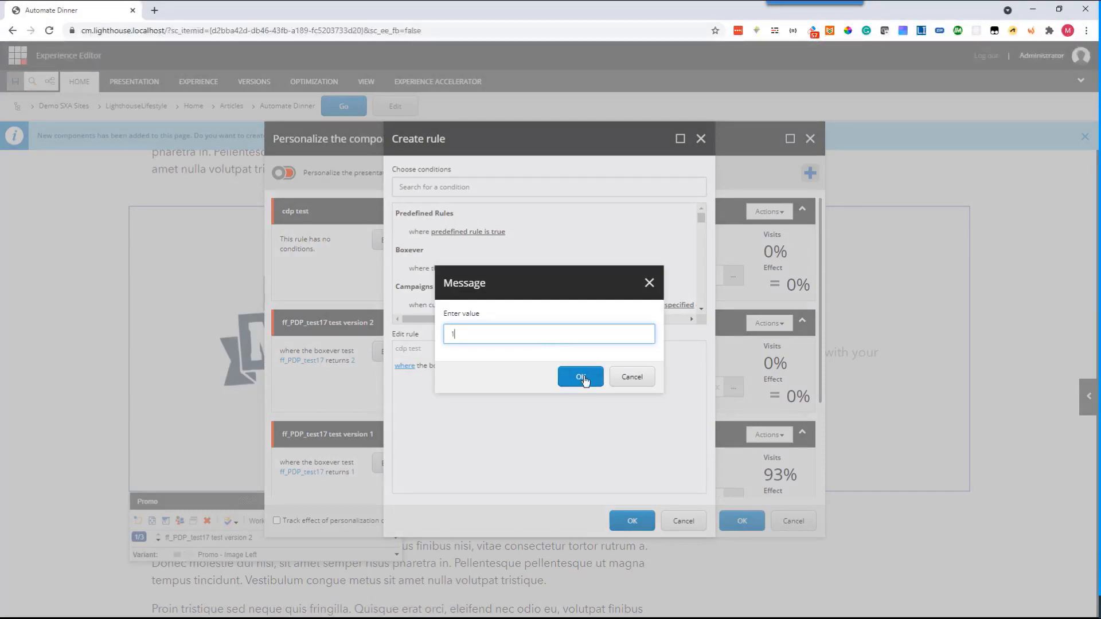
pyautogui.click(580, 377)
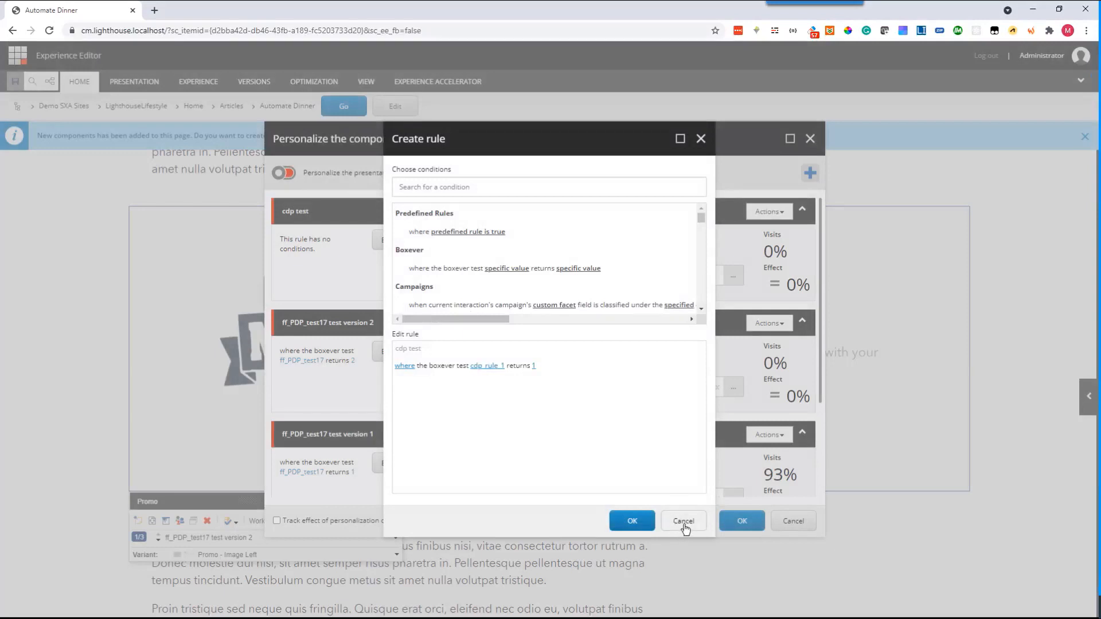
pyautogui.click(682, 520)
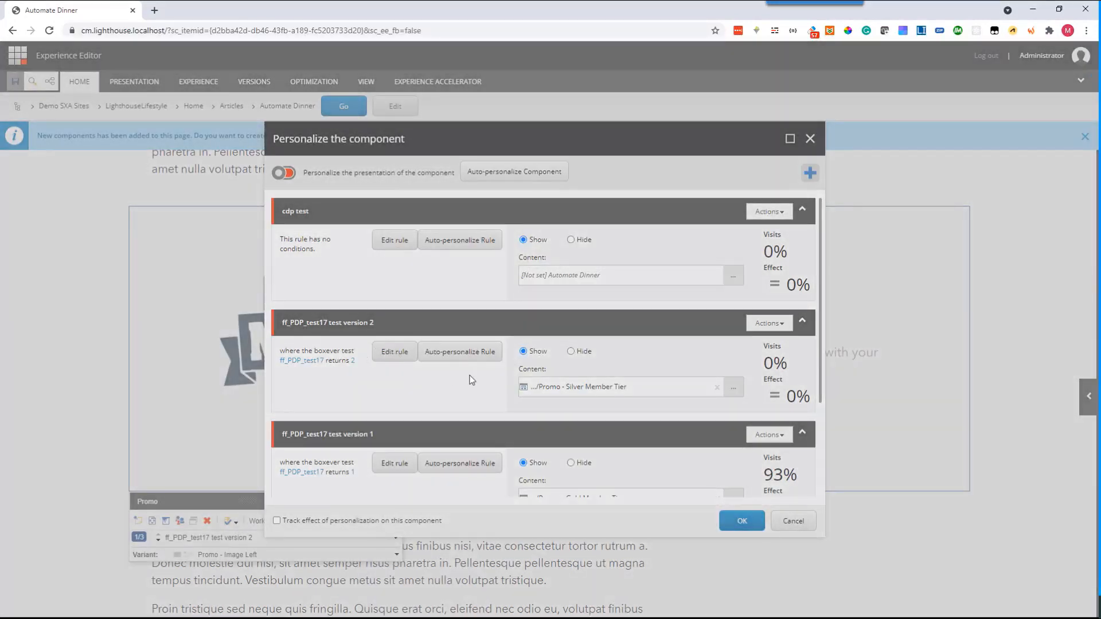
# - Review the ff_PDP_test17 version 2 rule and Silver/Gold content, cancel personalization and head to the Launchpad
pyautogui.click(393, 352)
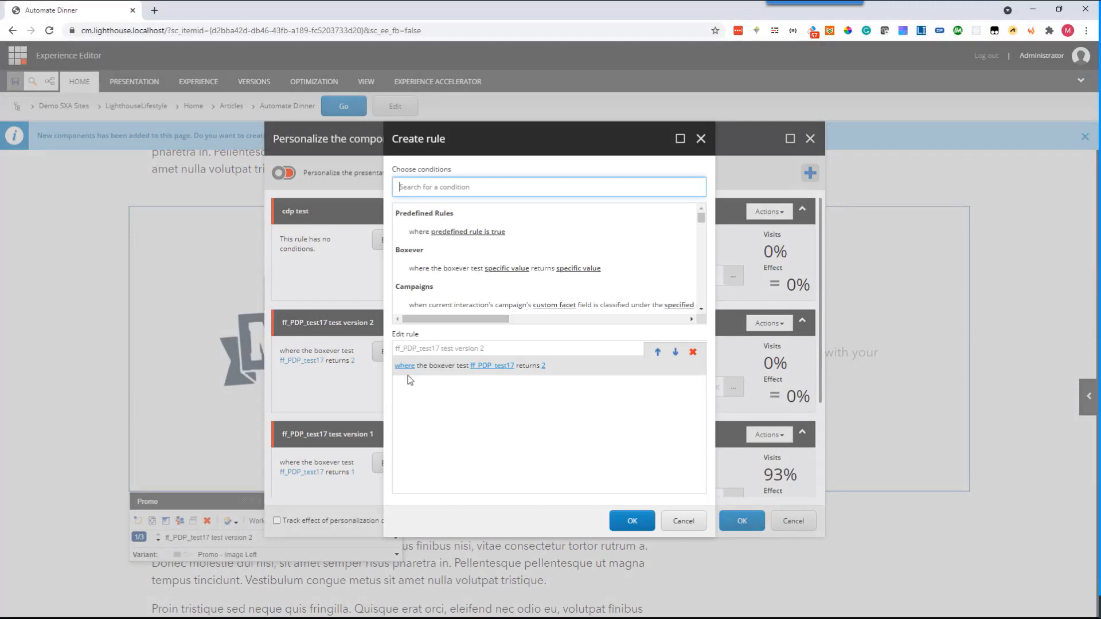
pyautogui.moveTo(483, 376)
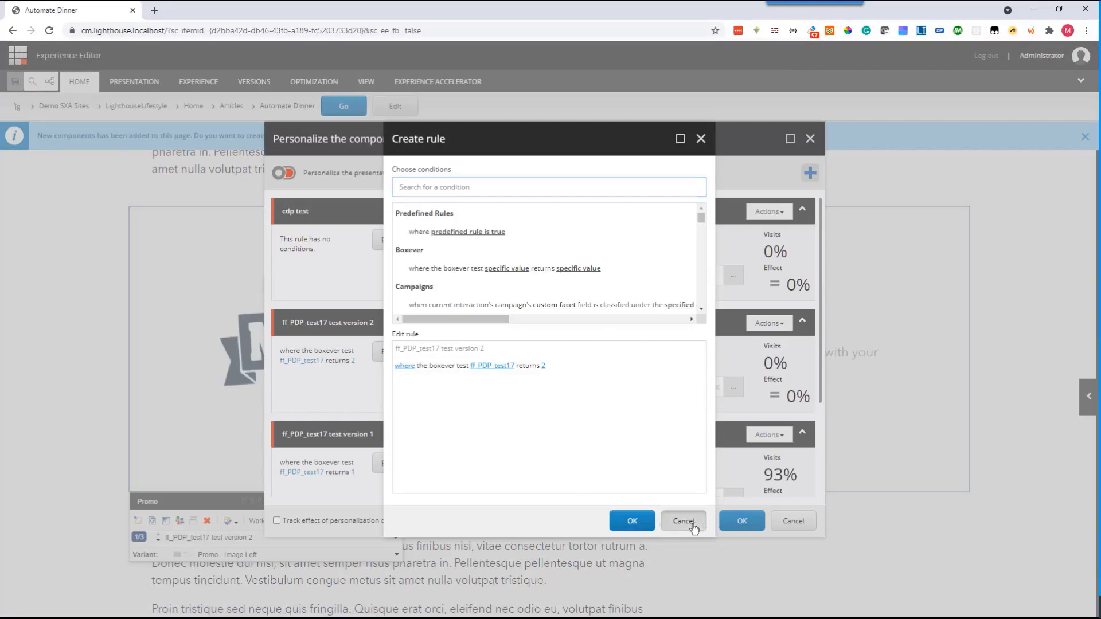
pyautogui.click(683, 521)
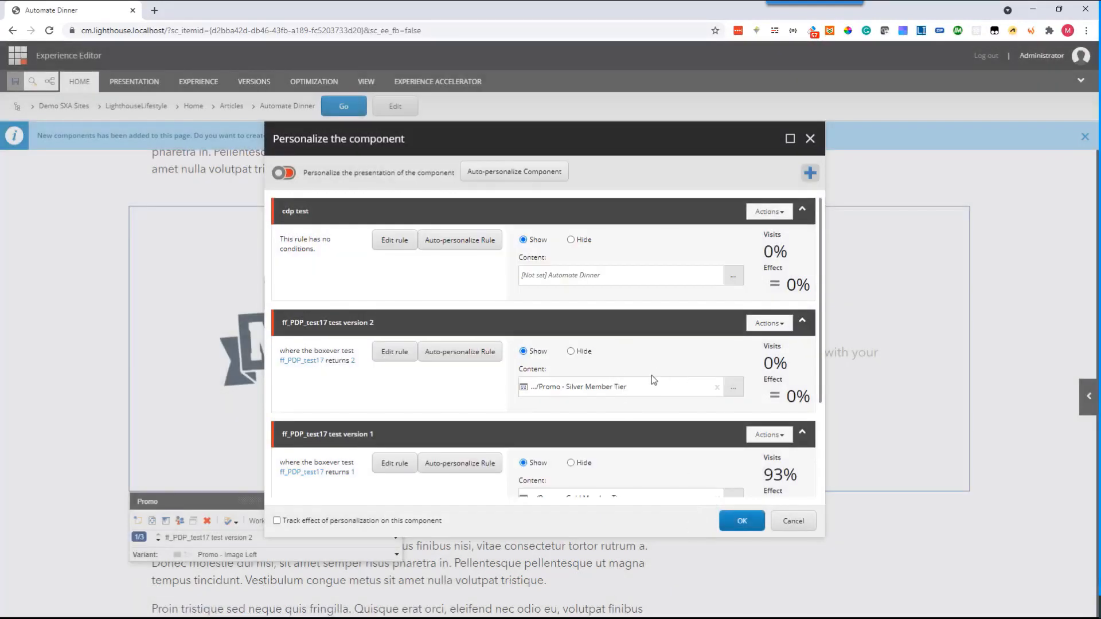
pyautogui.moveTo(352, 479)
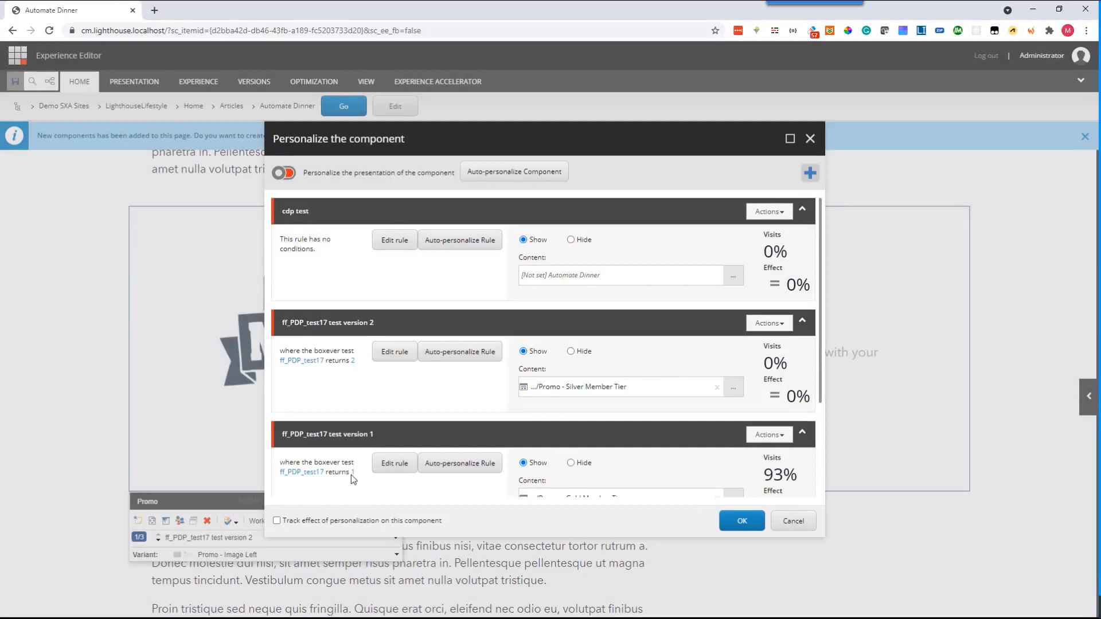
pyautogui.scroll(-3)
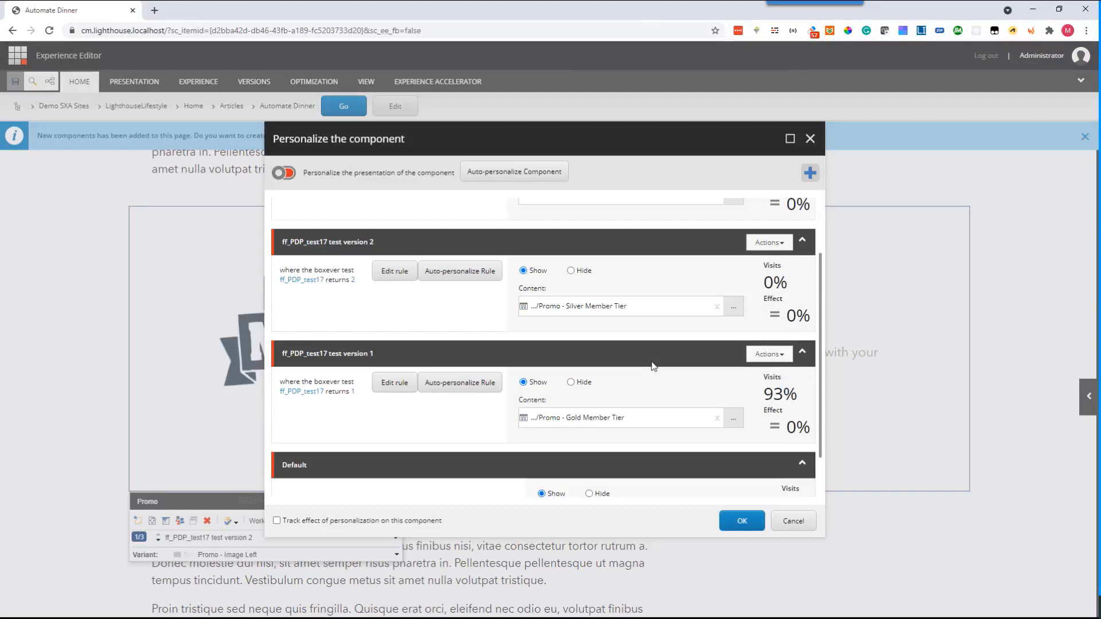
pyautogui.moveTo(793, 525)
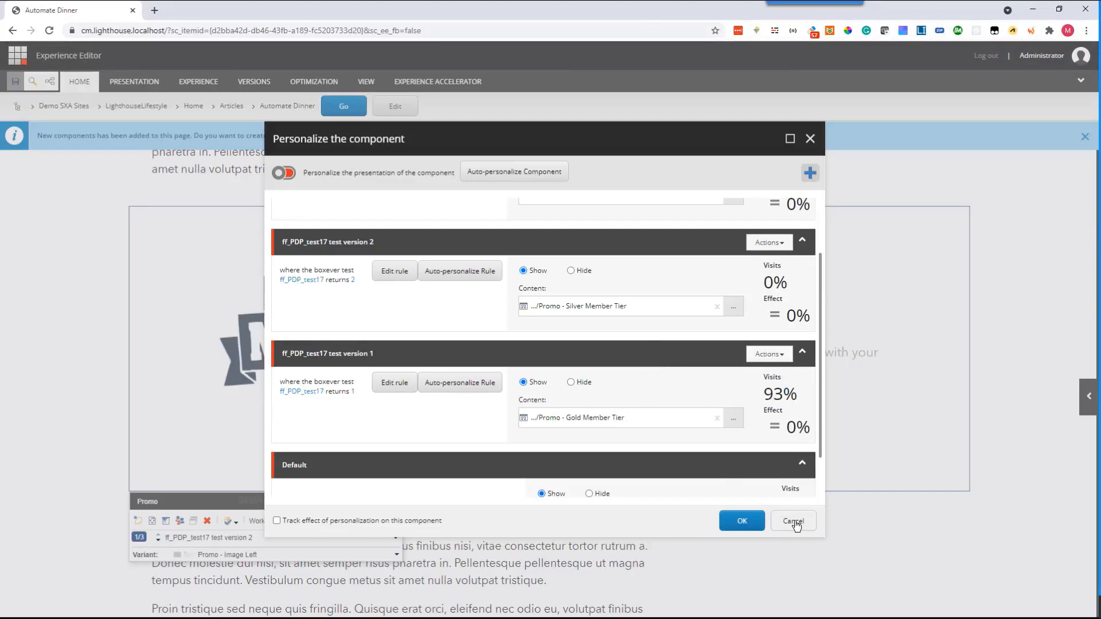
pyautogui.click(792, 521)
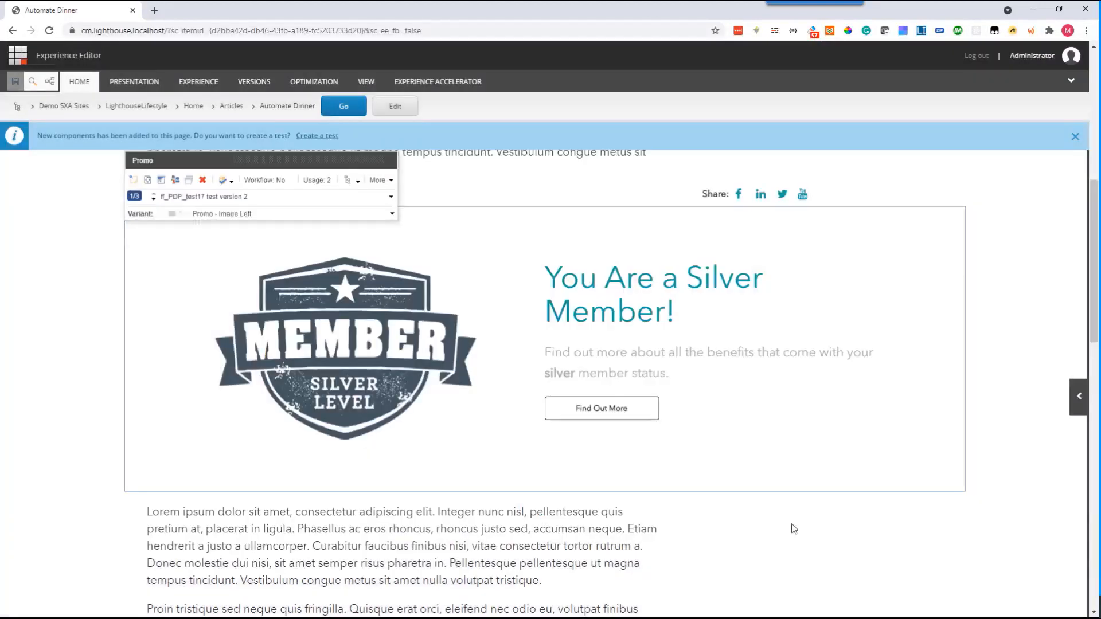
pyautogui.scroll(-3)
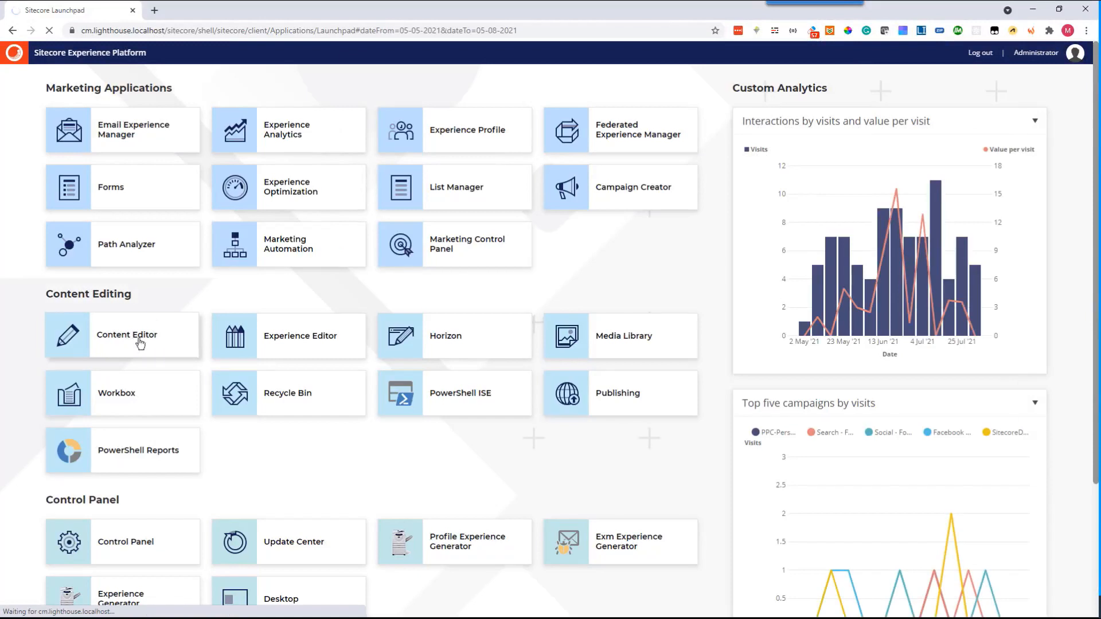
pyautogui.moveTo(139, 342)
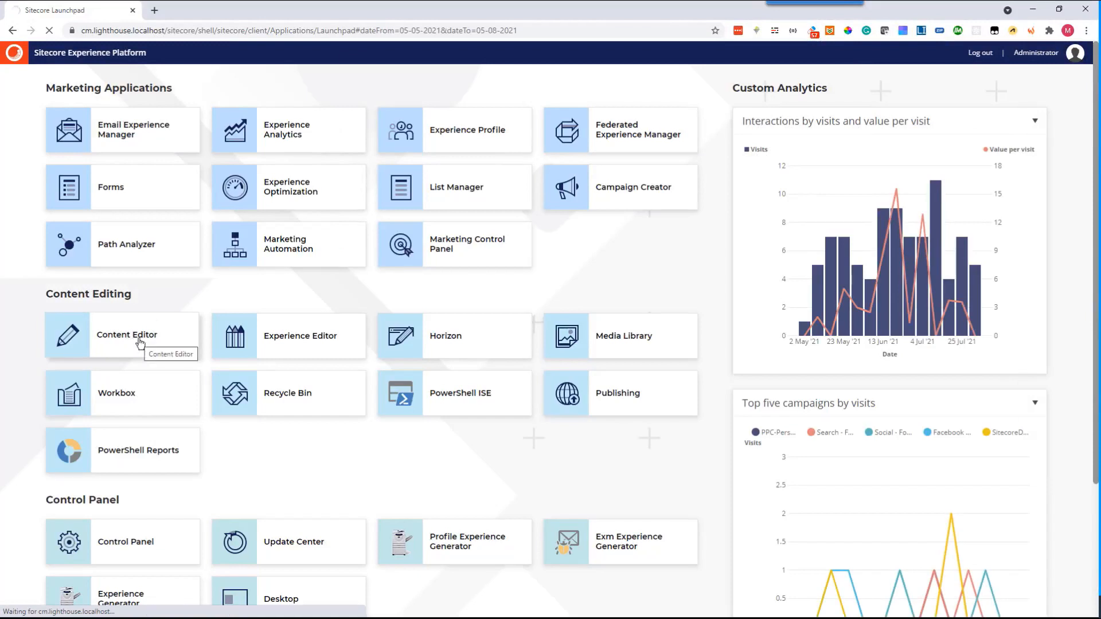
# - In Content Editor, expand sitecore > System > Settings > Rules > Definitions > Elements > Boxever
pyautogui.click(126, 335)
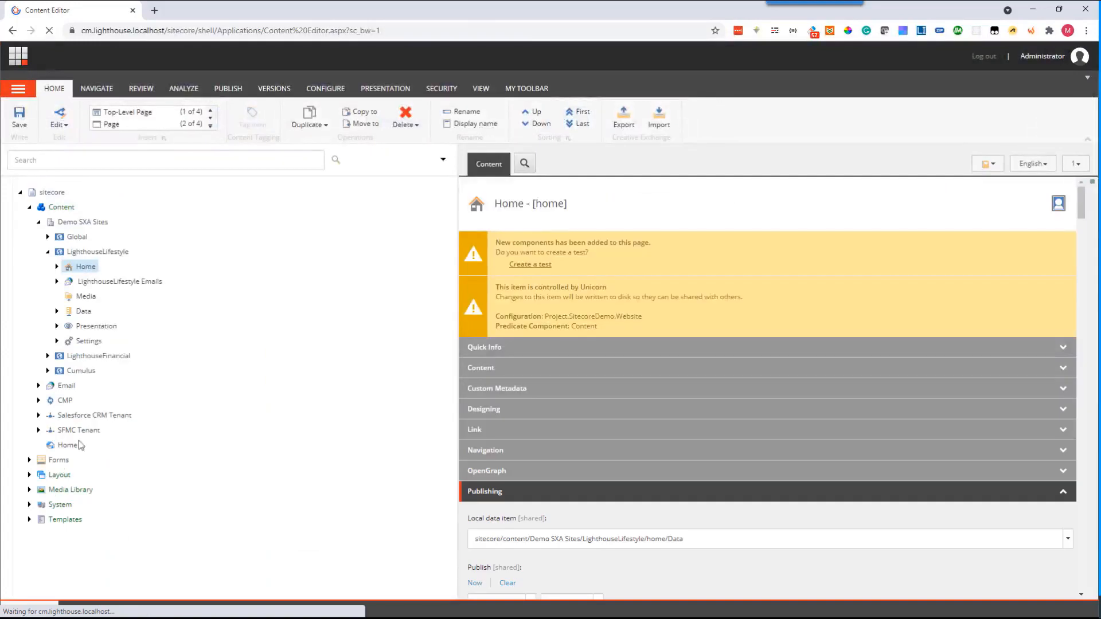
pyautogui.click(31, 505)
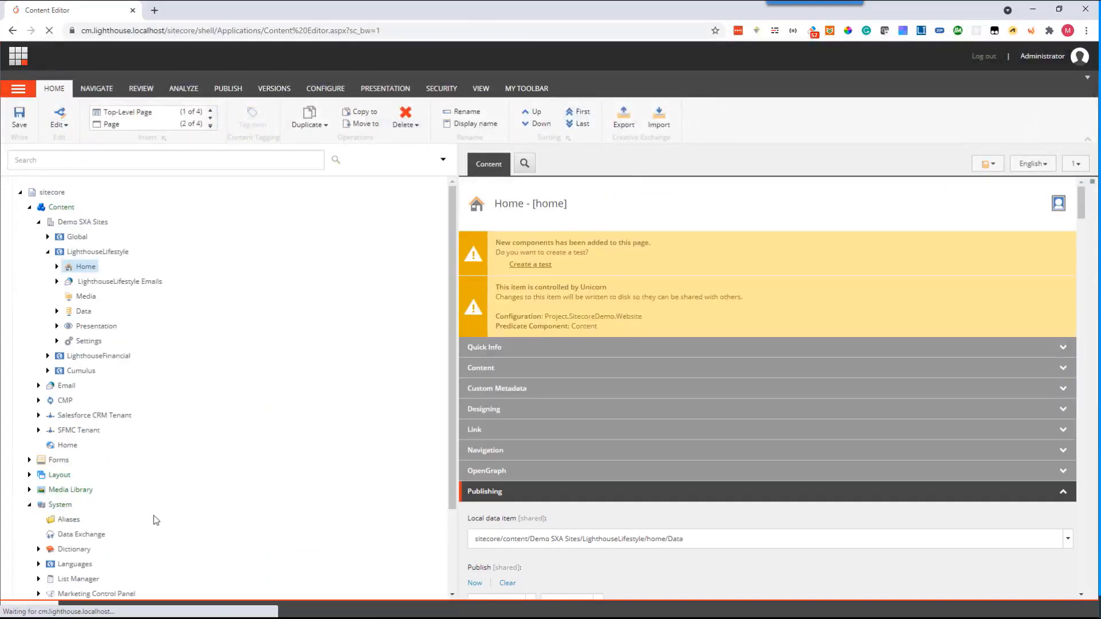
pyautogui.scroll(-3)
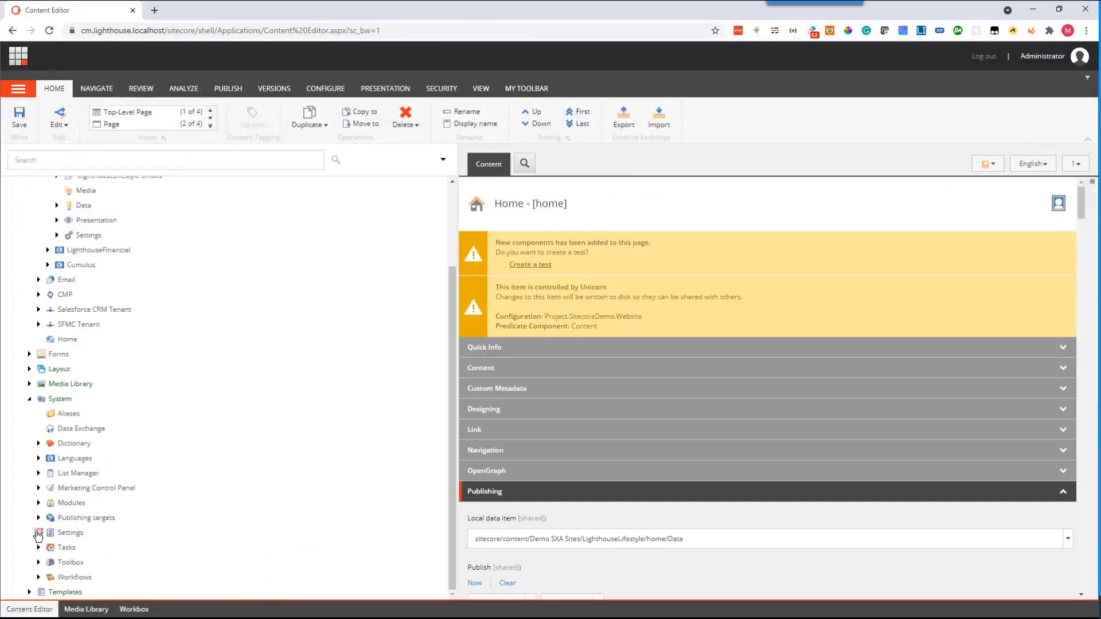
pyautogui.click(39, 532)
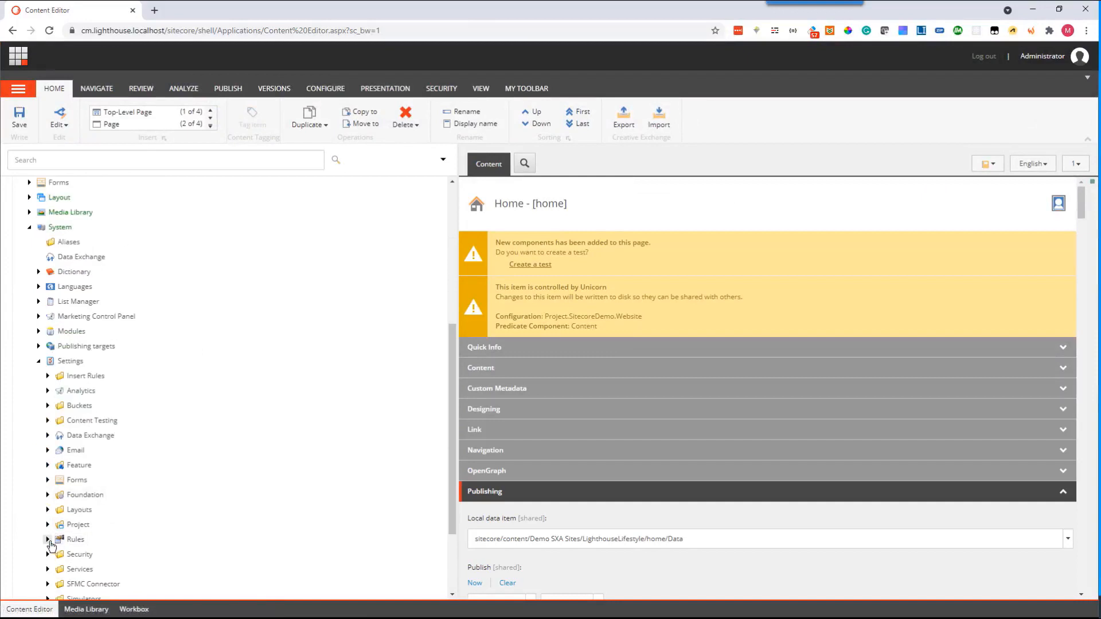
pyautogui.click(48, 539)
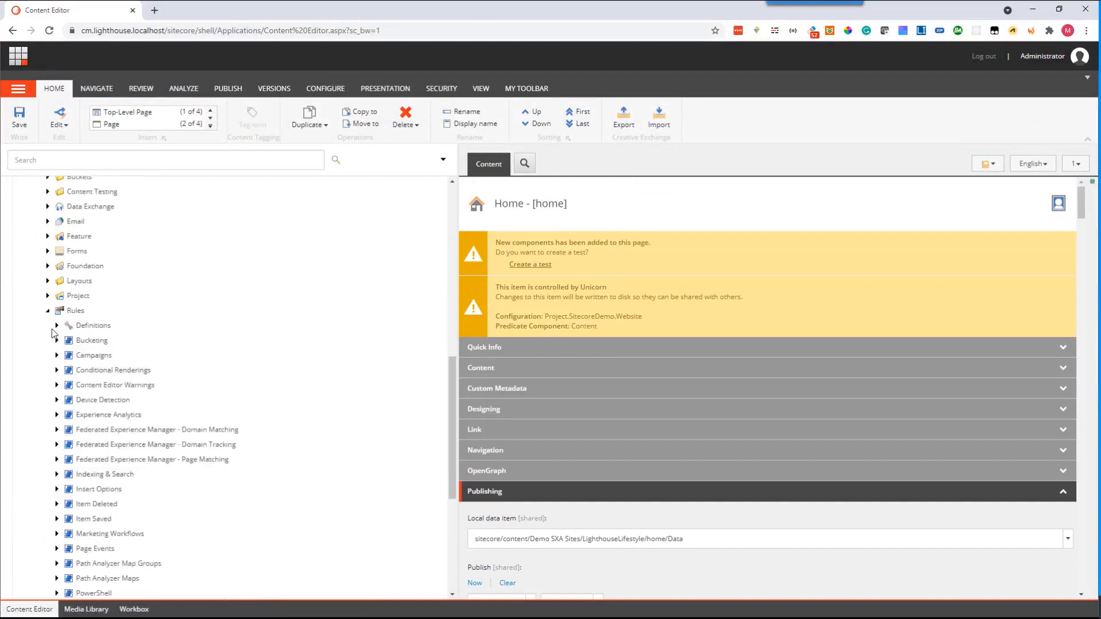
pyautogui.click(57, 325)
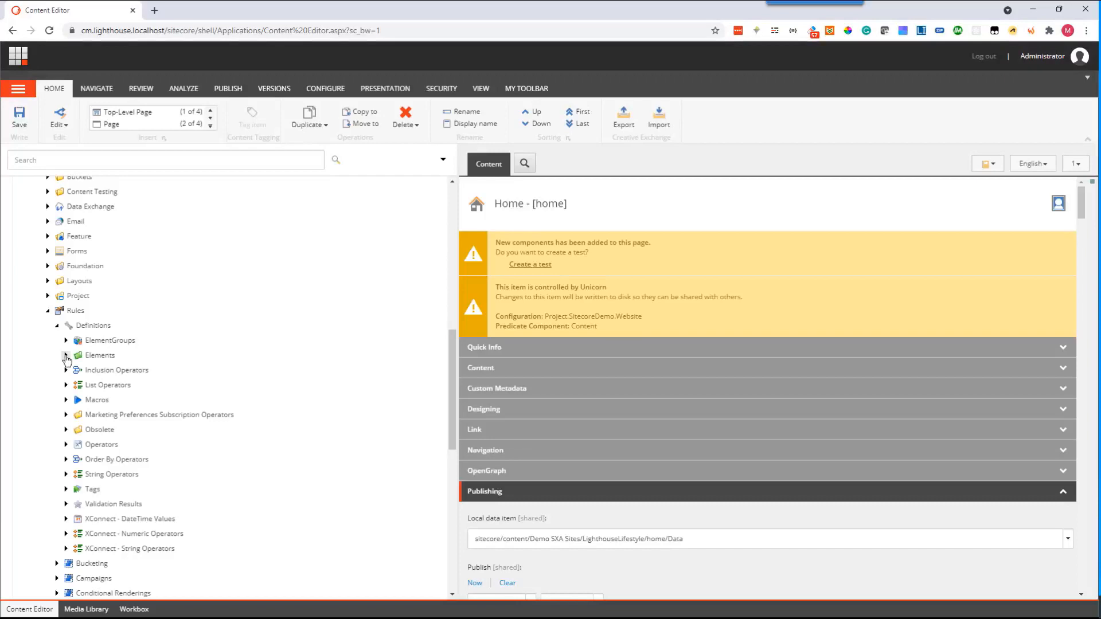
pyautogui.click(66, 355)
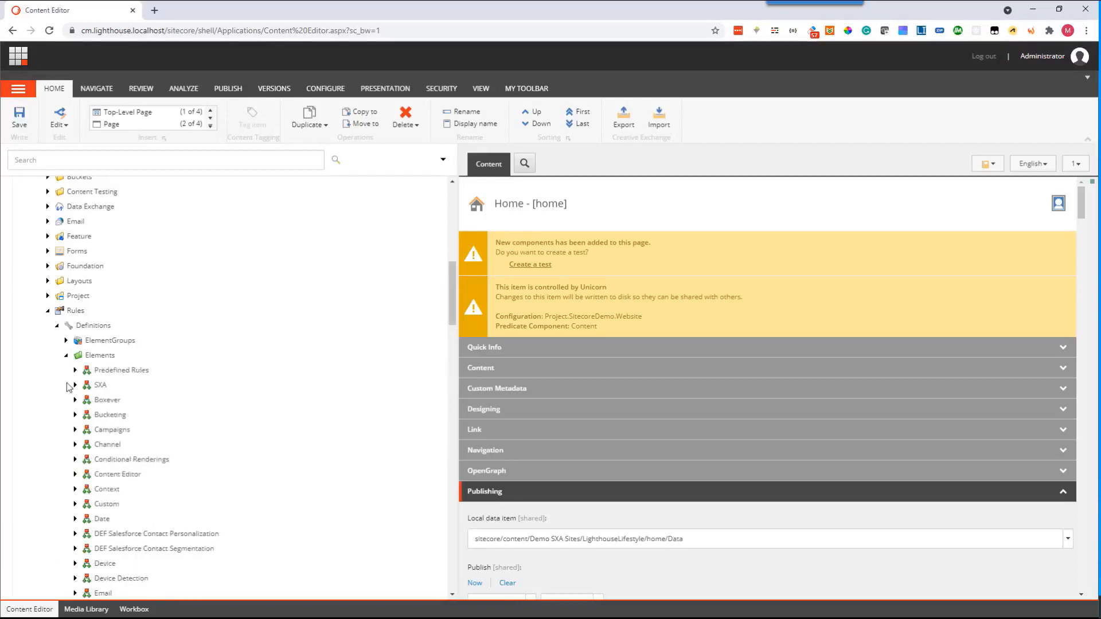
pyautogui.click(74, 385)
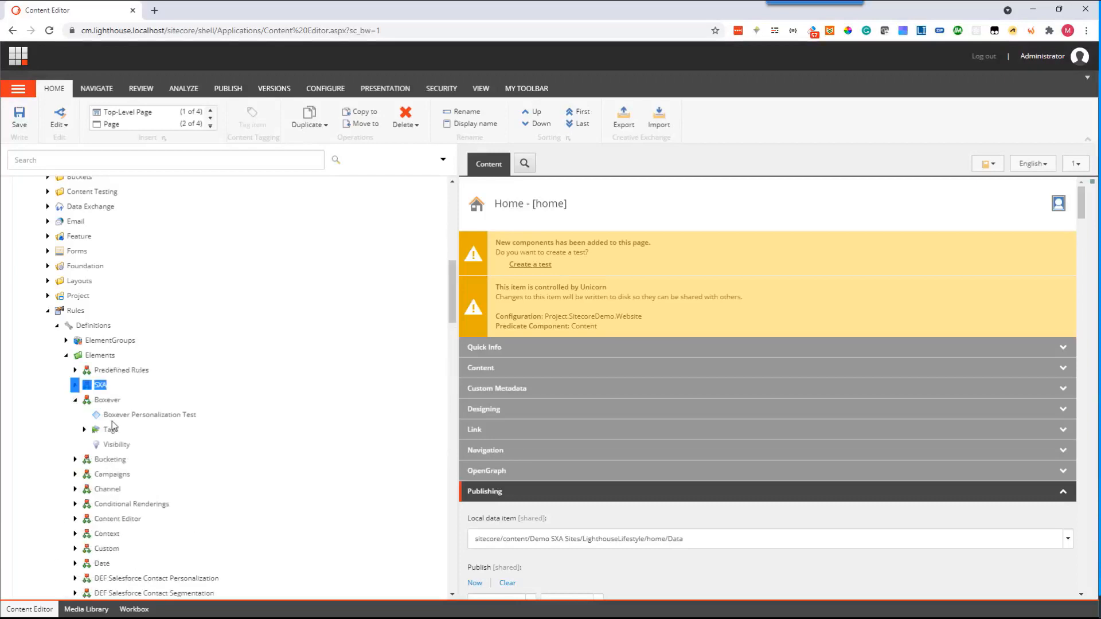
# - Open the Boxever Personalization Test definition and highlight its condition text
pyautogui.click(149, 414)
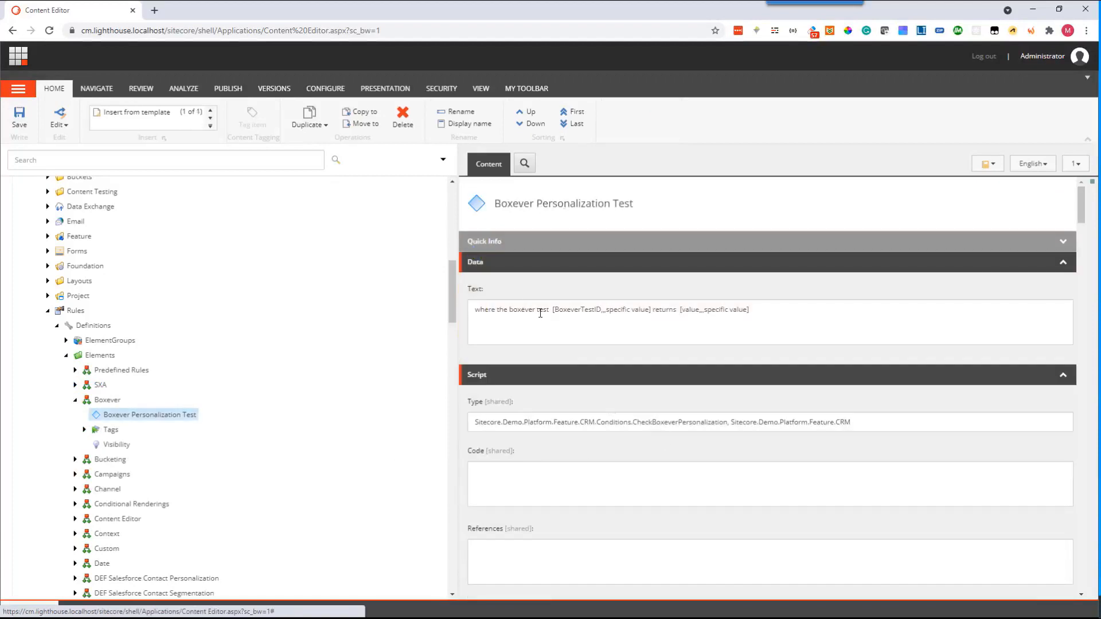
pyautogui.tripleClick(611, 309)
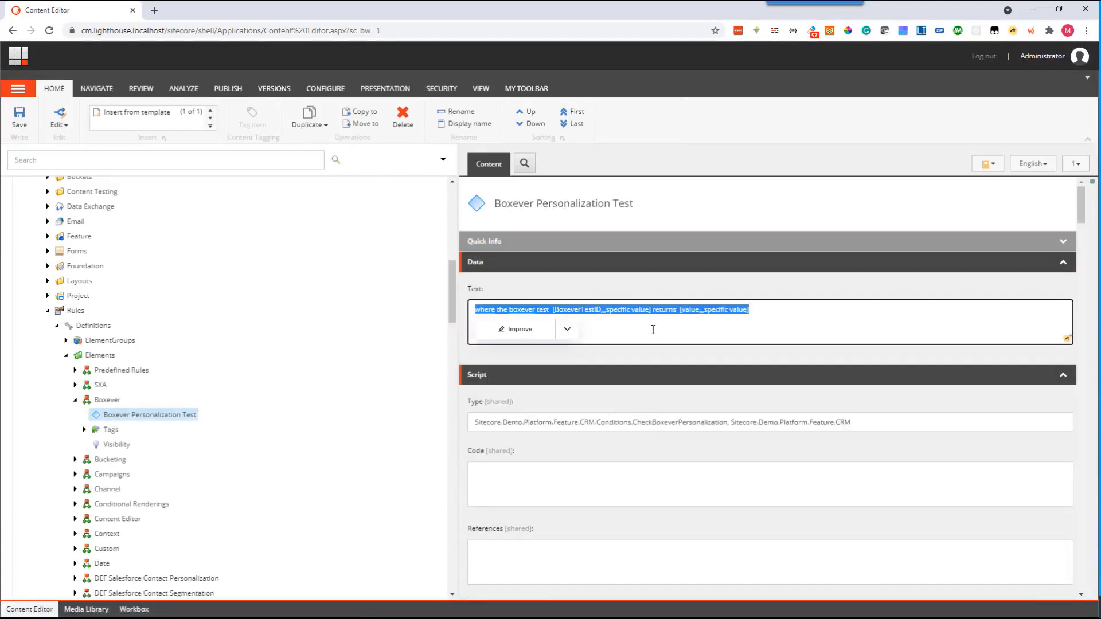
pyautogui.click(756, 324)
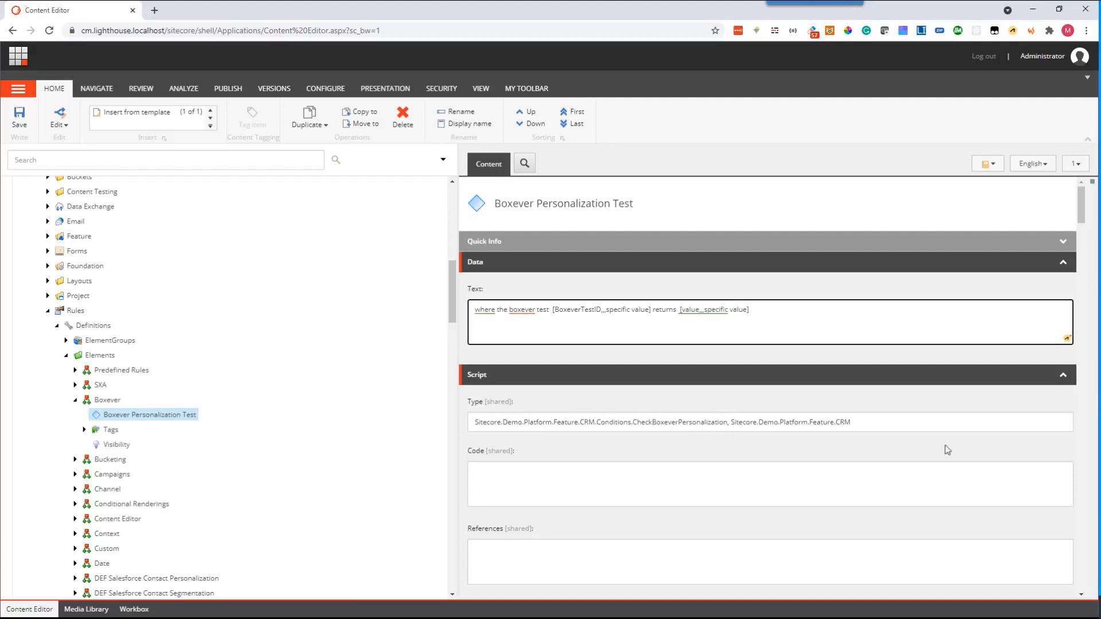
pyautogui.moveTo(325, 88)
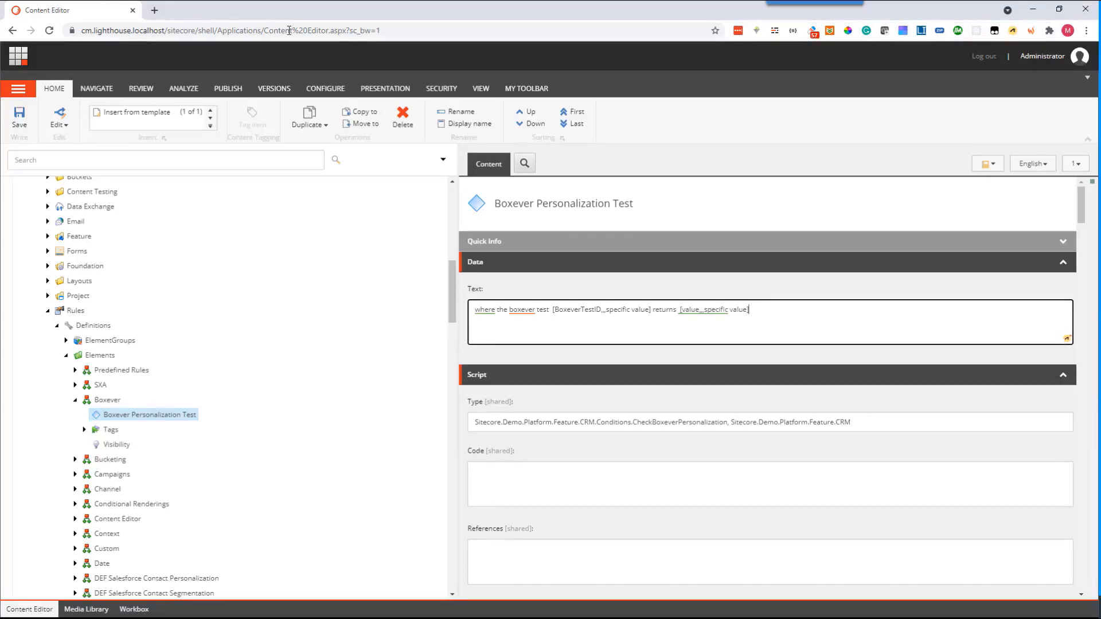
pyautogui.moveTo(154, 10)
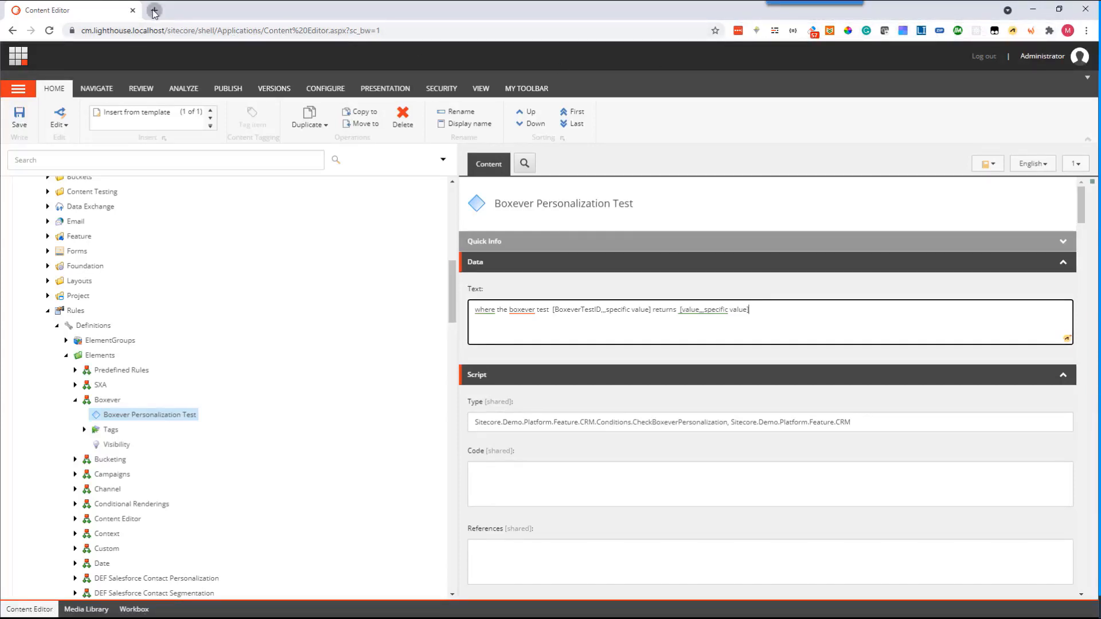
# - Sign in to Boxever at app.boxever.com in a new browser tab
pyautogui.click(152, 10)
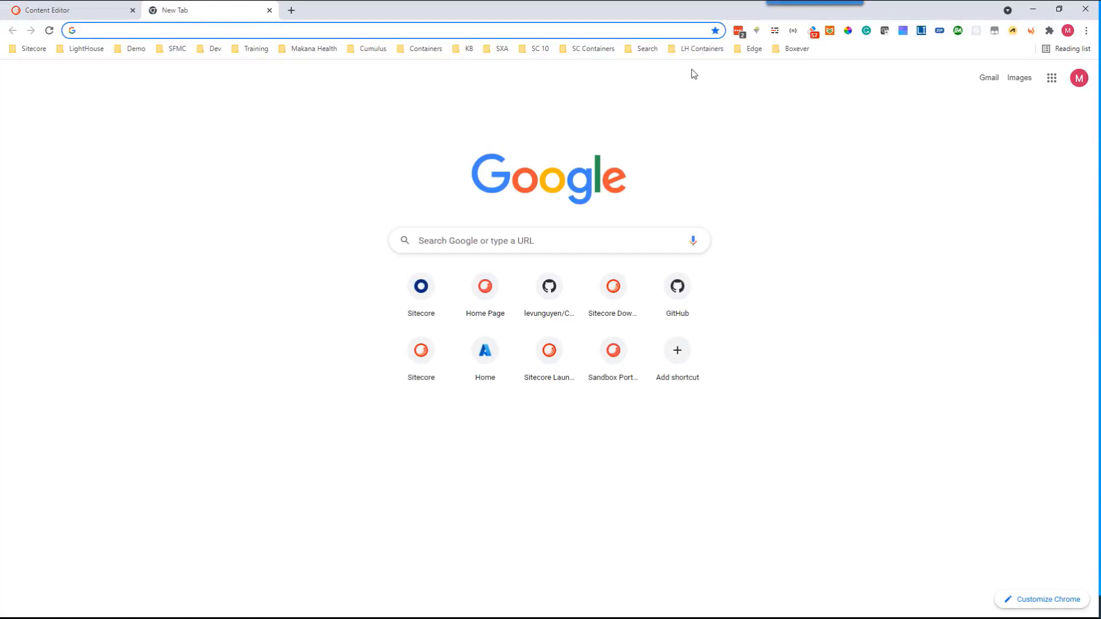
pyautogui.click(796, 48)
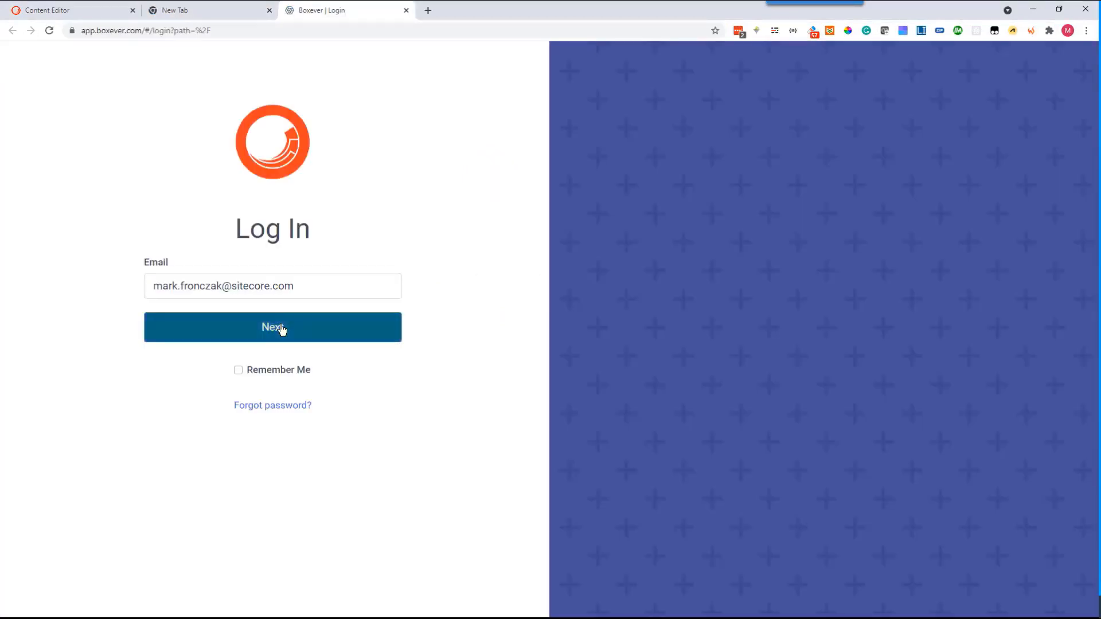
pyautogui.click(273, 326)
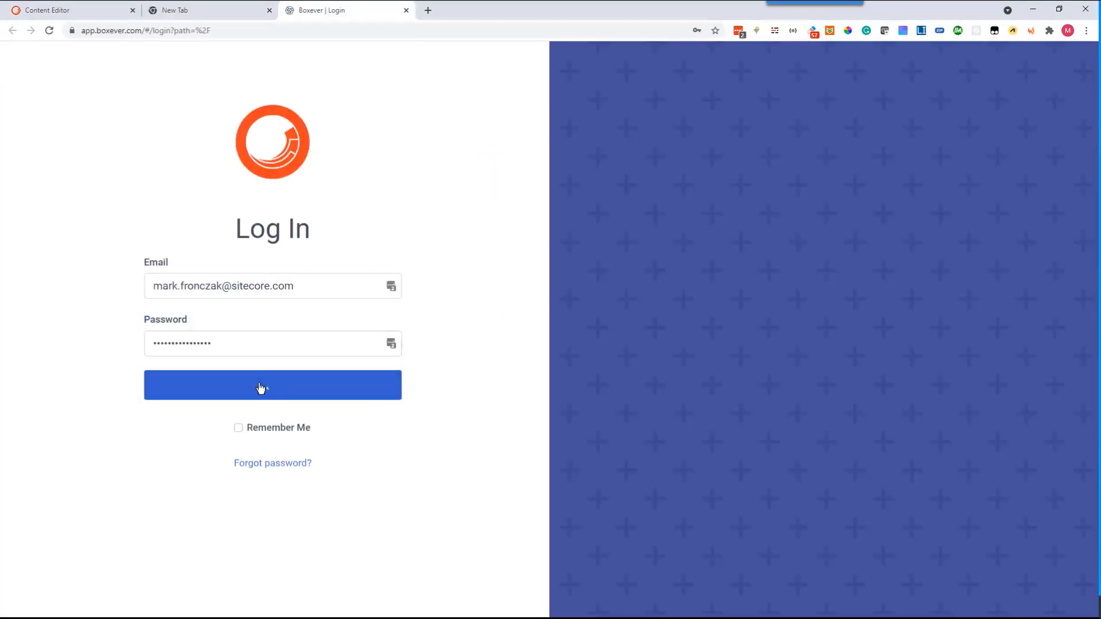
pyautogui.click(272, 386)
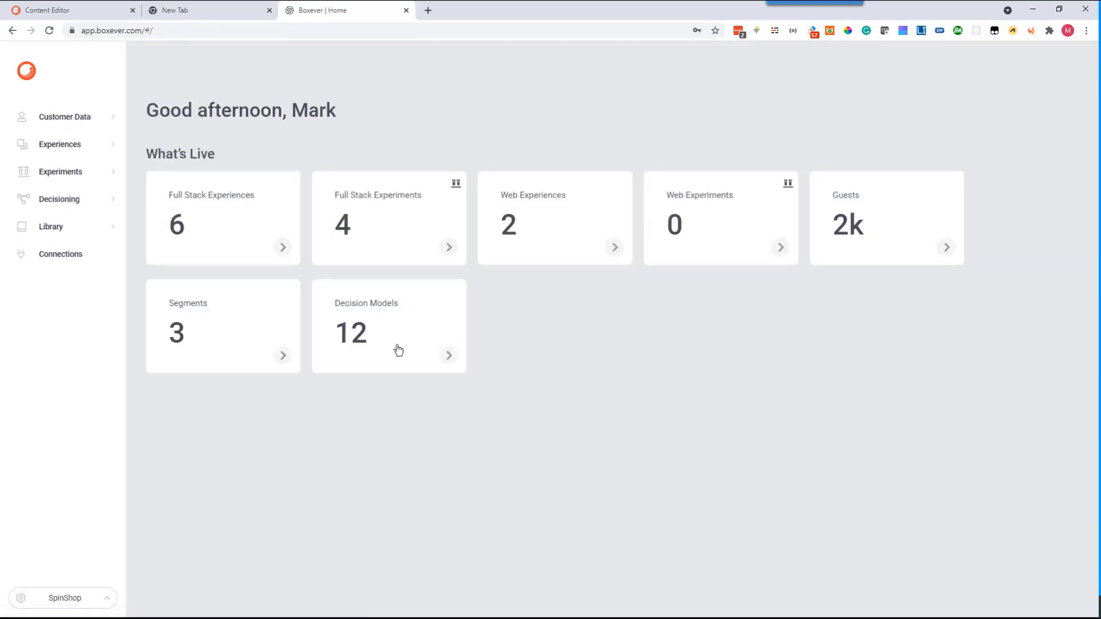
pyautogui.moveTo(59, 175)
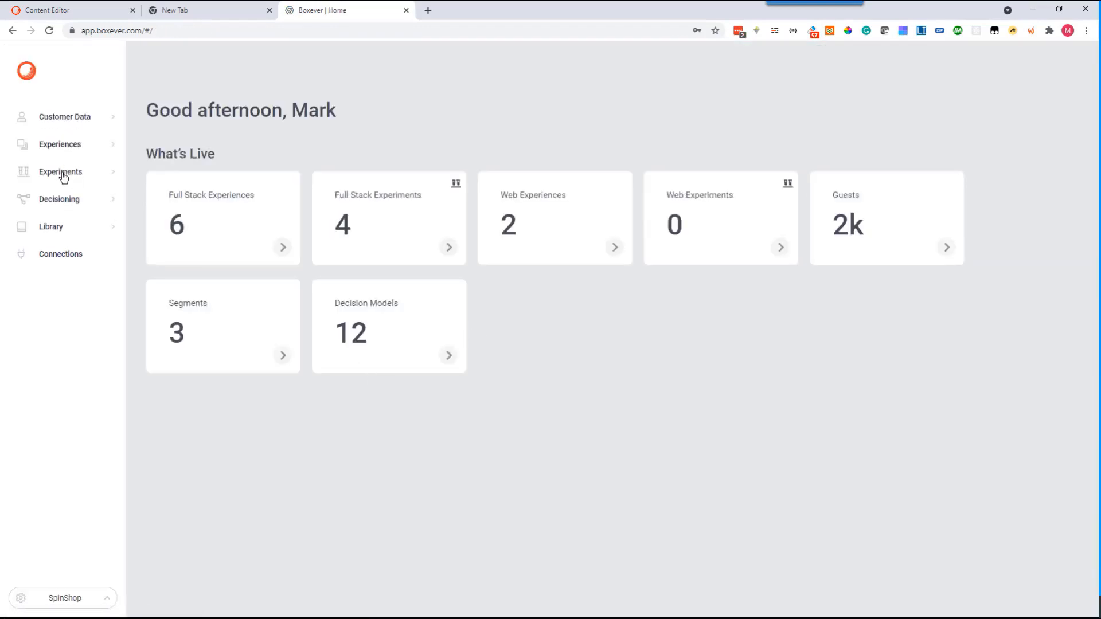
# - Open full-stack experiment ff_PDP_test17 and show its Build view with two 50/50 variants
pyautogui.click(60, 171)
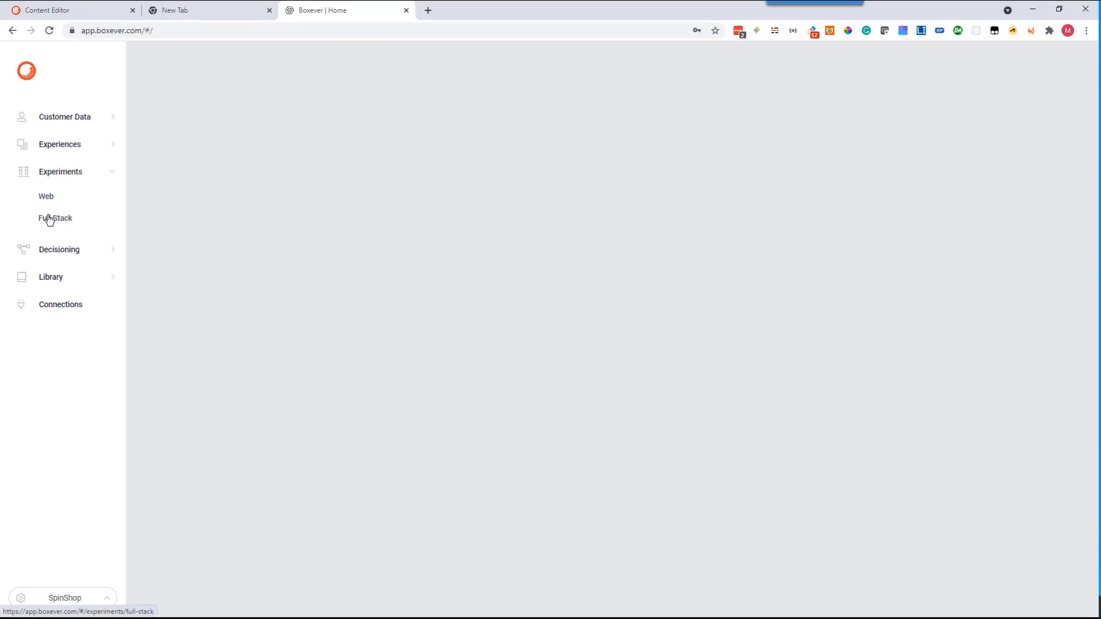
pyautogui.click(55, 217)
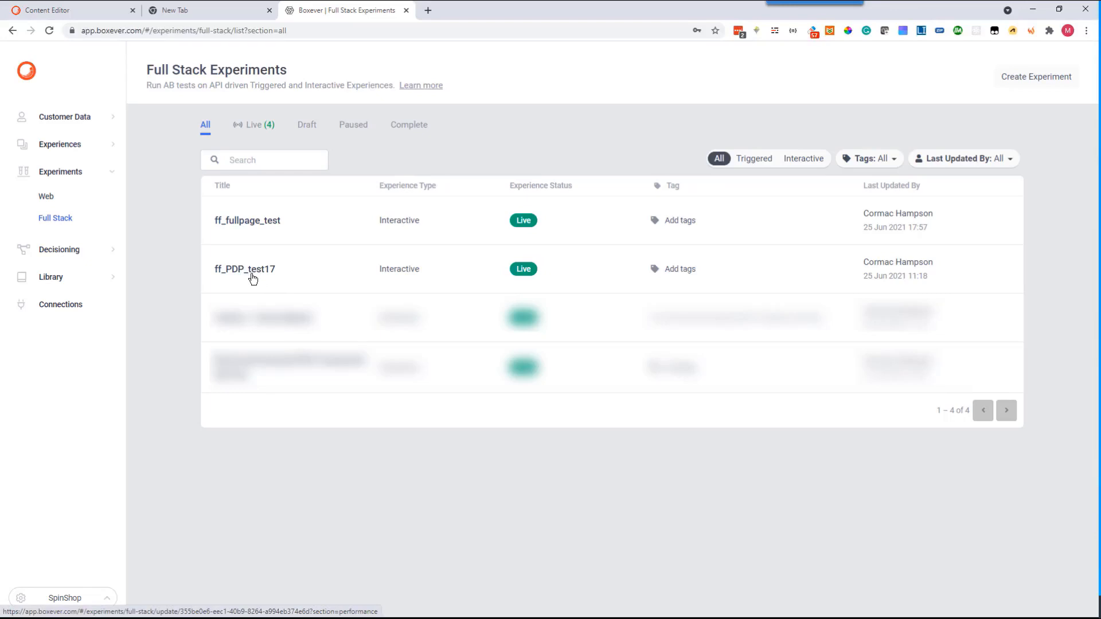
pyautogui.click(246, 269)
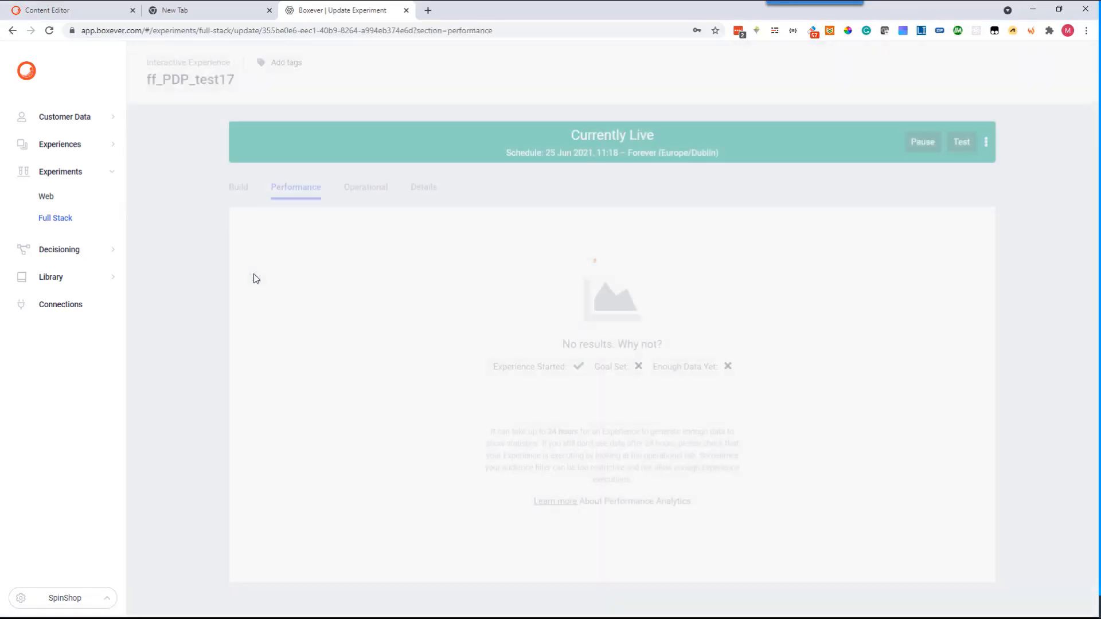
pyautogui.click(238, 187)
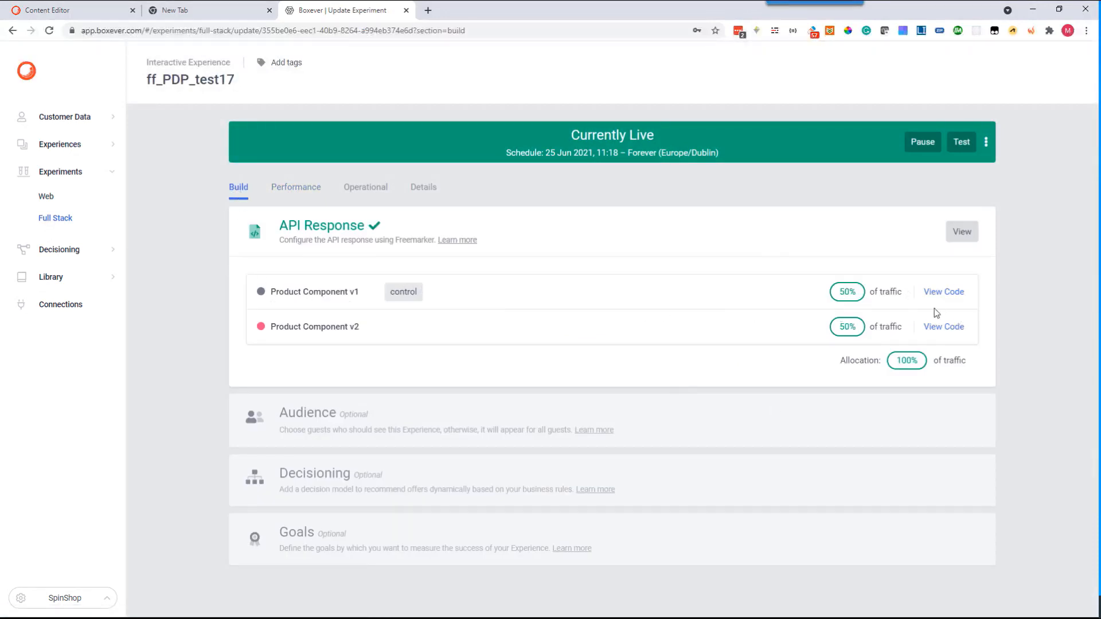
pyautogui.moveTo(952, 292)
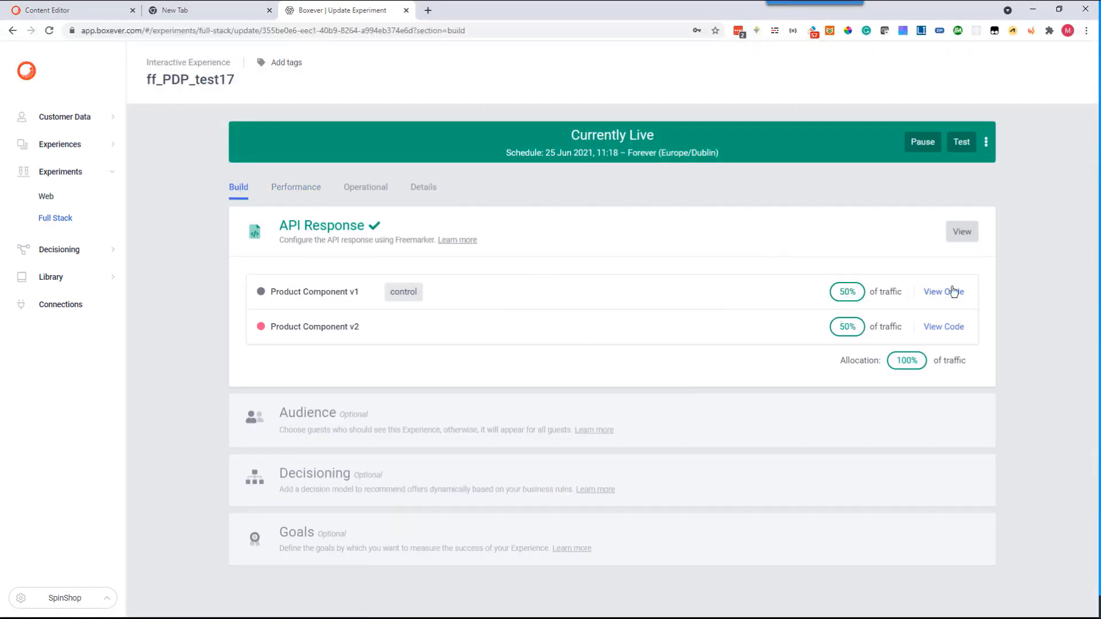
# - View the API code for Product Component v1 and v2, confirming componentVersion 1 and 2
pyautogui.click(942, 291)
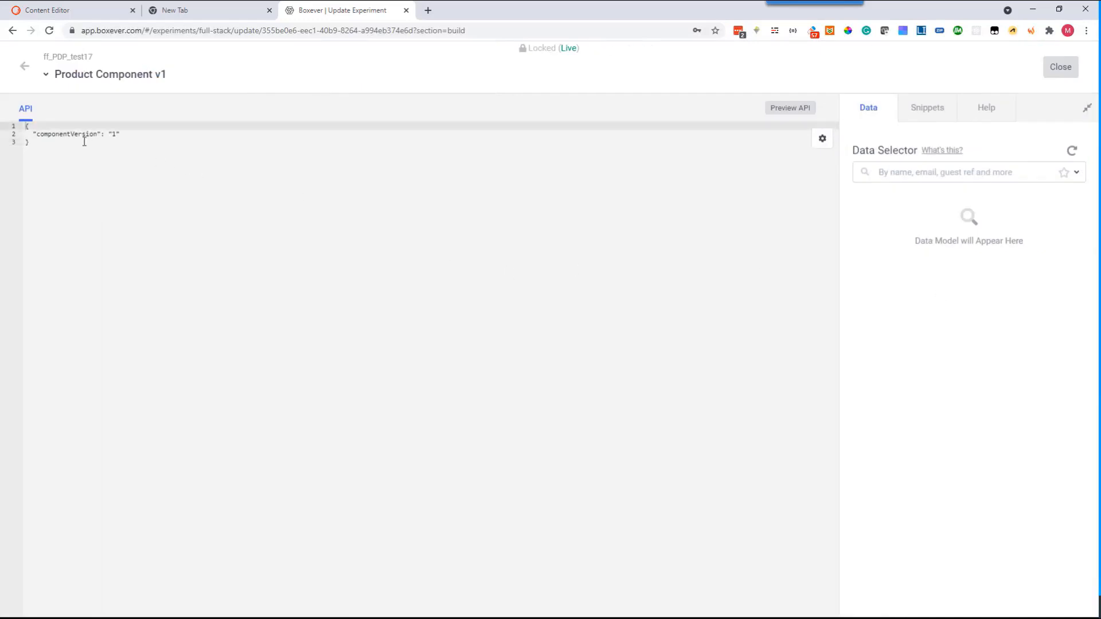
pyautogui.doubleClick(67, 134)
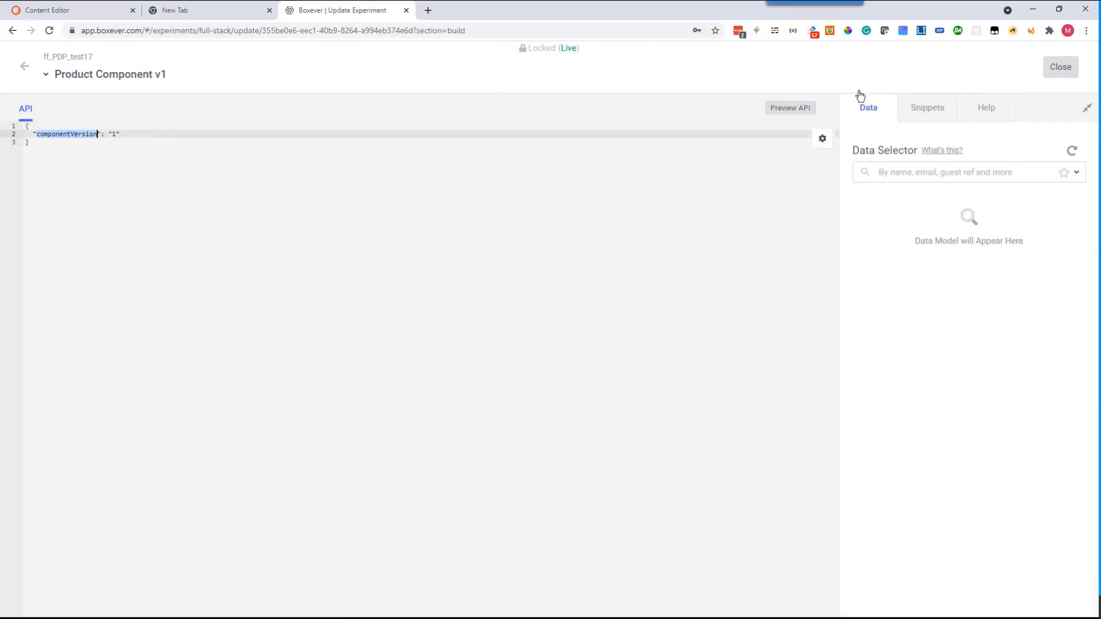
pyautogui.click(1060, 66)
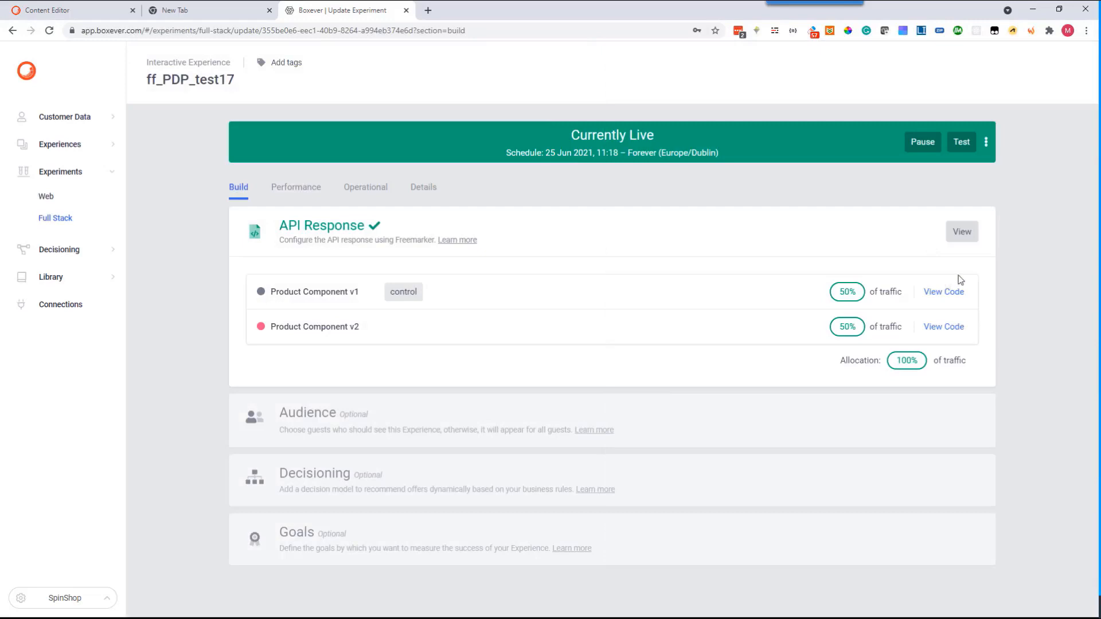
pyautogui.click(943, 326)
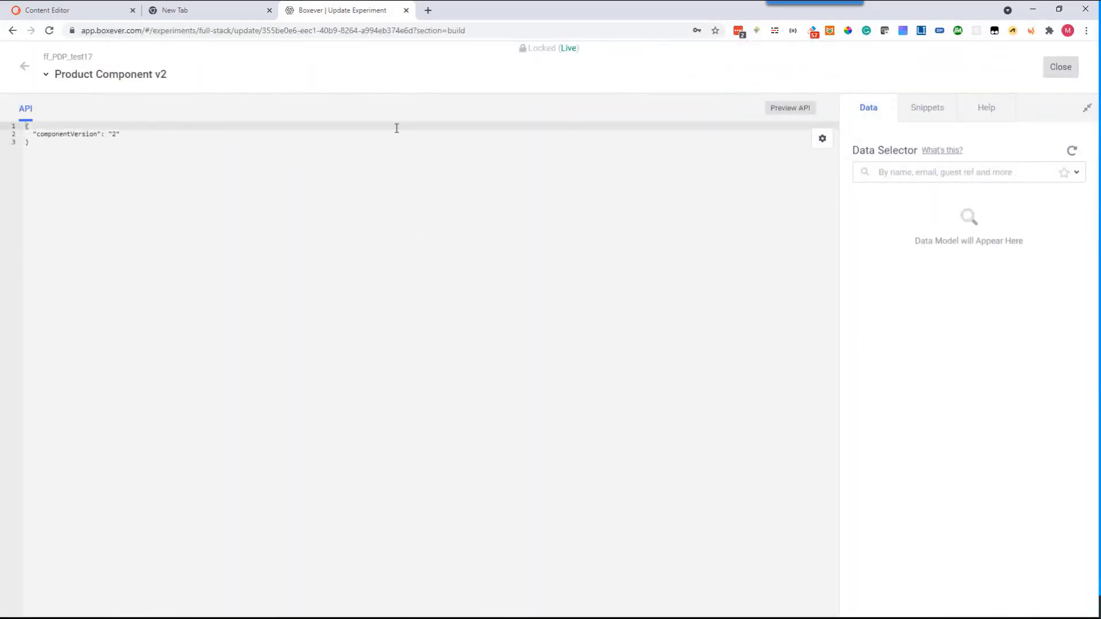
pyautogui.click(1059, 66)
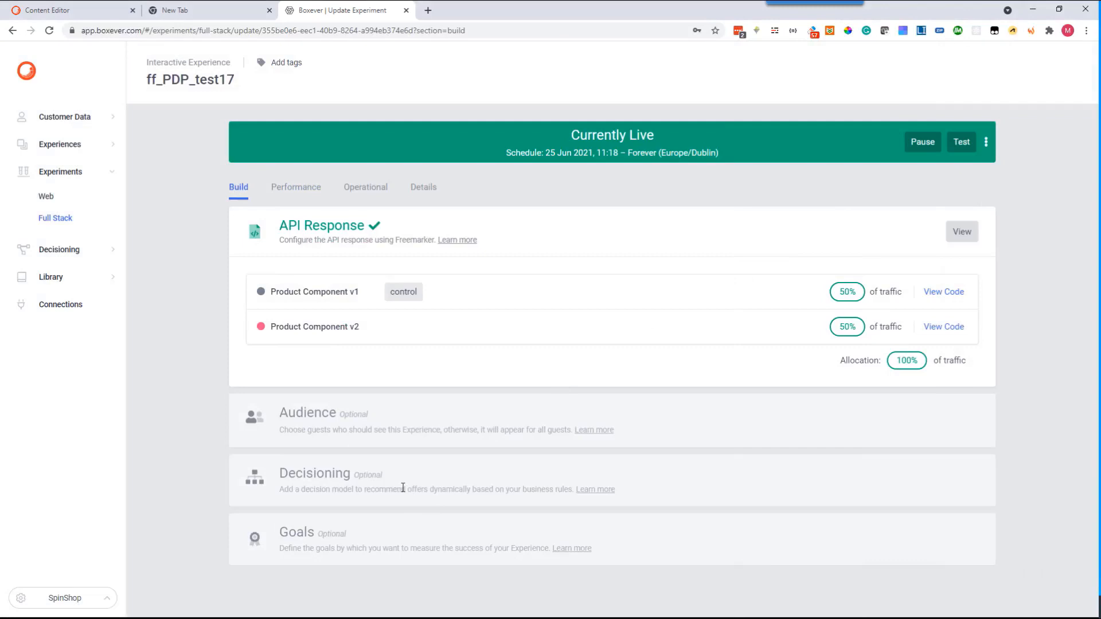
pyautogui.moveTo(392, 477)
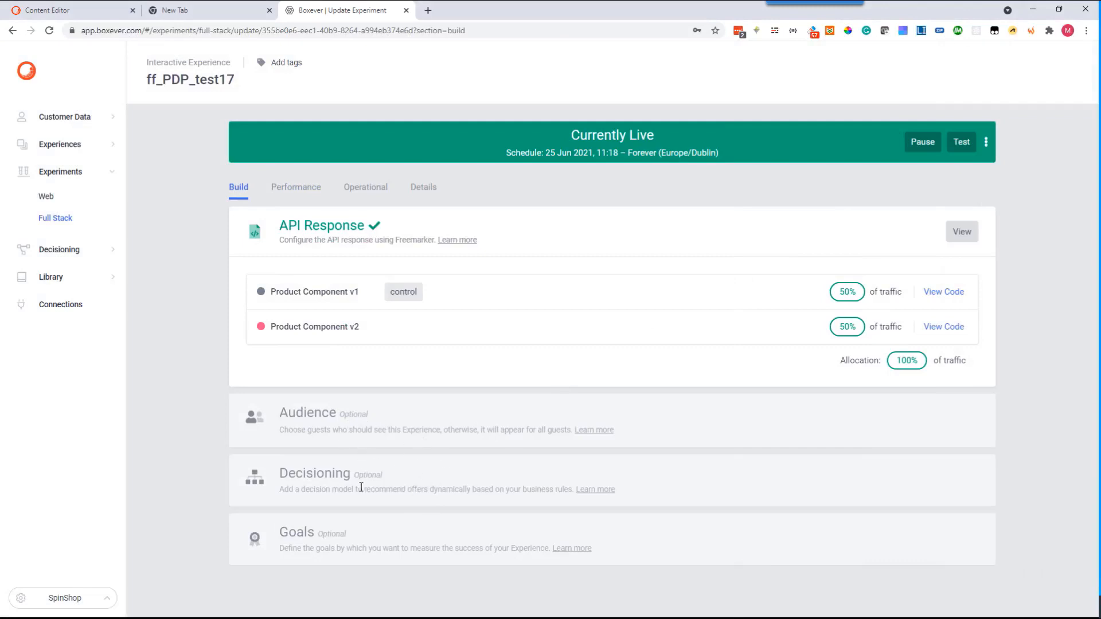
pyautogui.moveTo(372, 518)
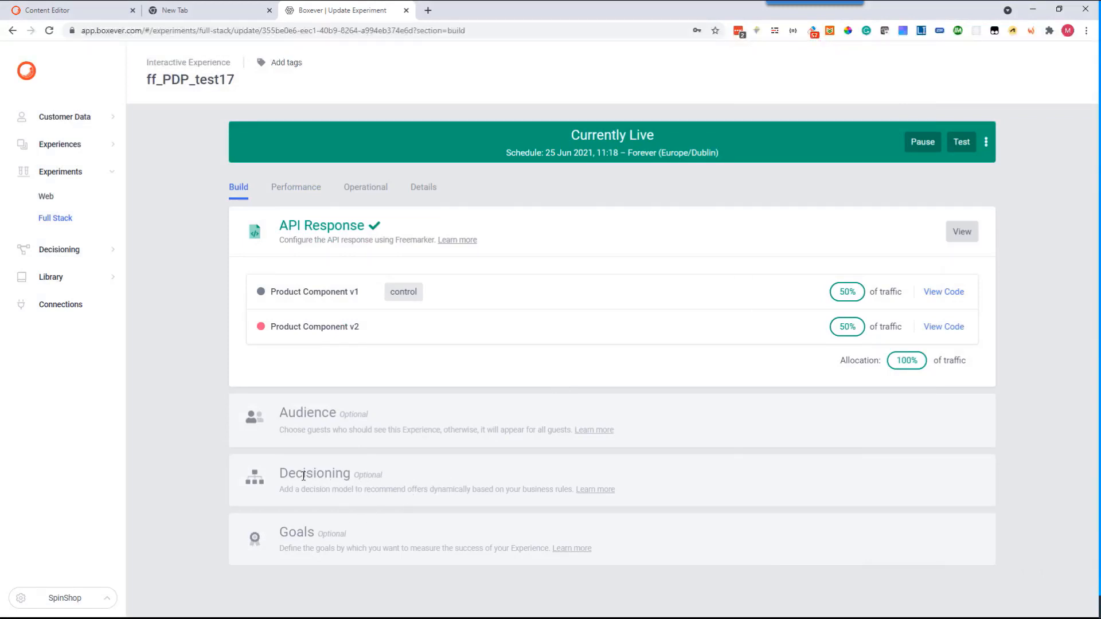
pyautogui.moveTo(277, 418)
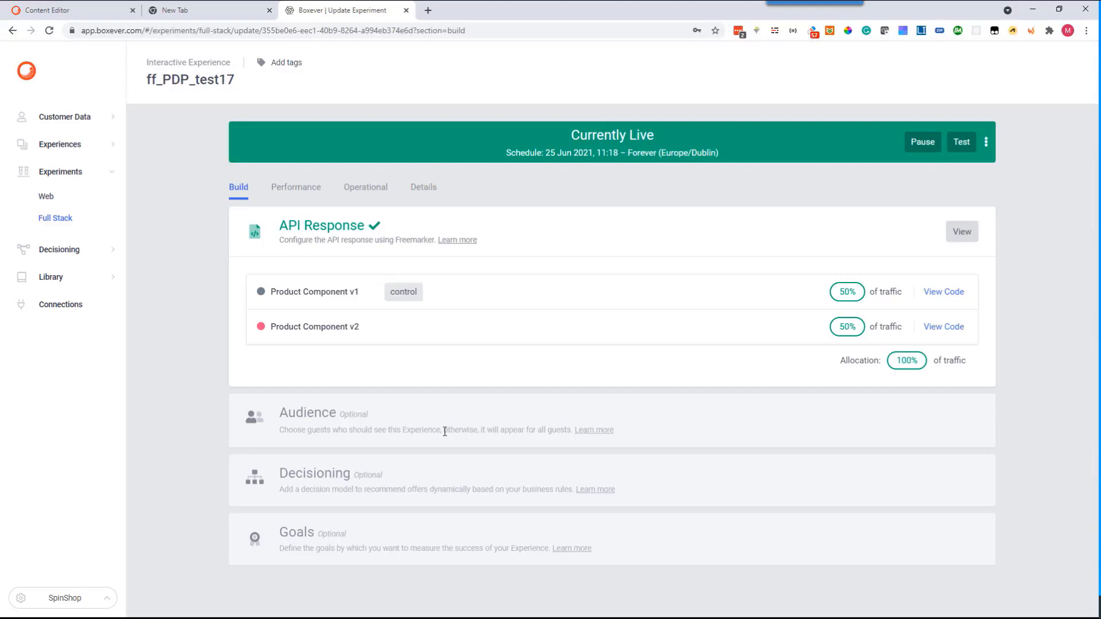
pyautogui.moveTo(470, 358)
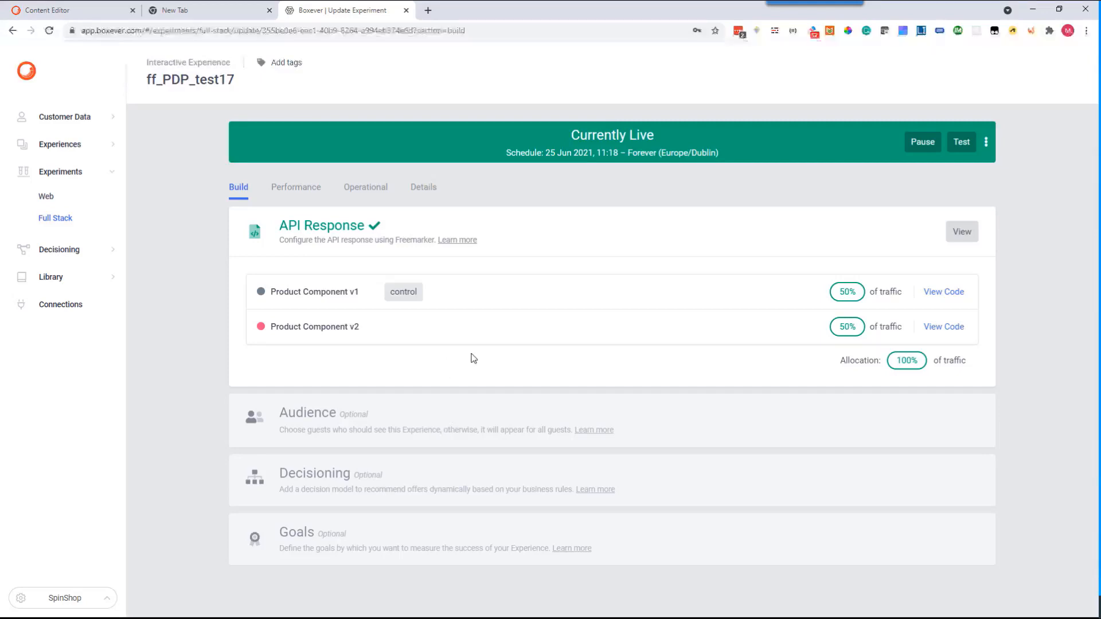
pyautogui.moveTo(497, 361)
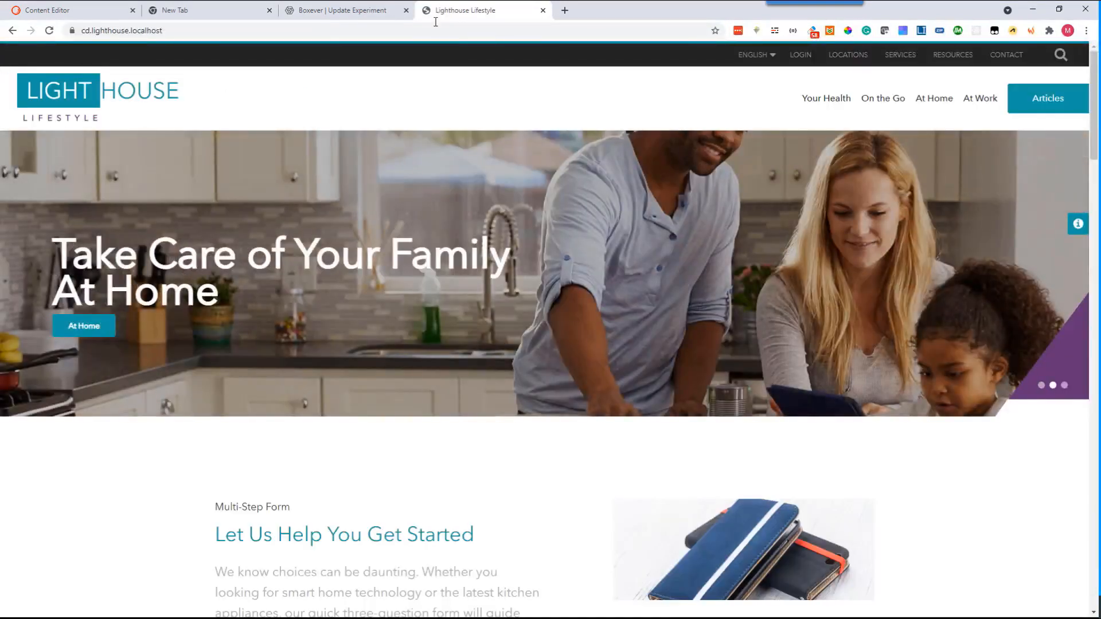
pyautogui.moveTo(553, 95)
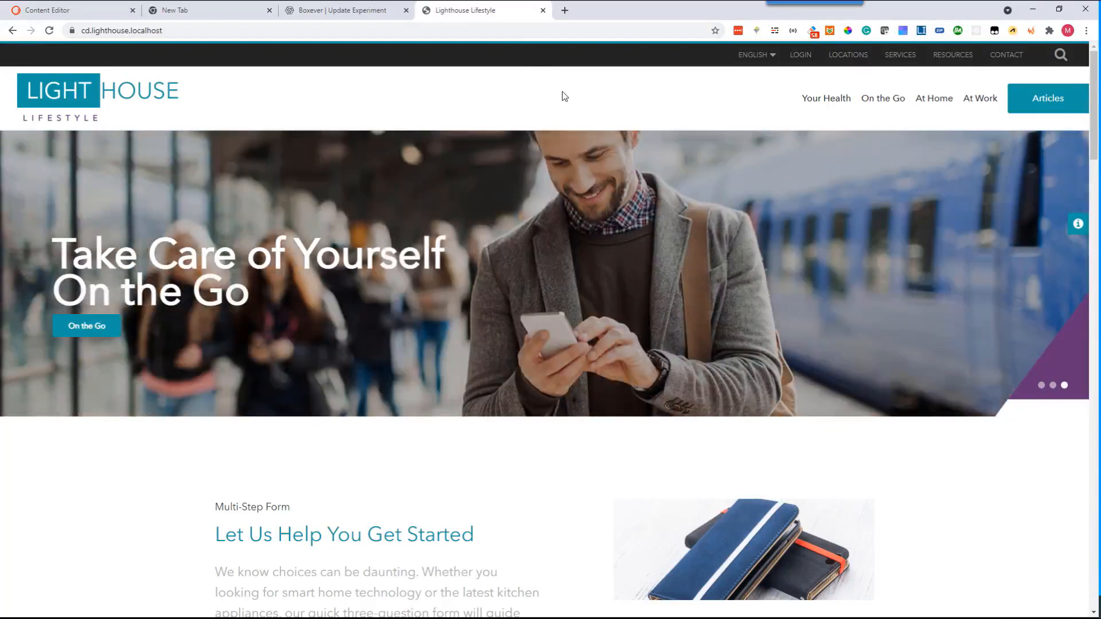
pyautogui.moveTo(1047, 98)
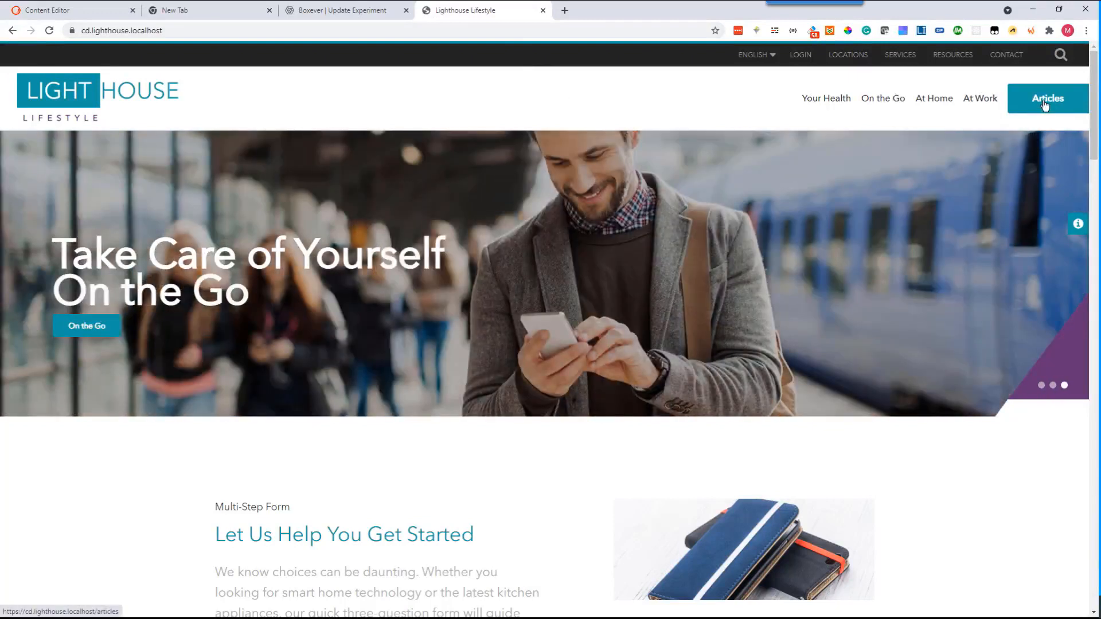
# - Open the Automate Dinner article and scroll to its You Are a Gold Member promo
pyautogui.click(1047, 97)
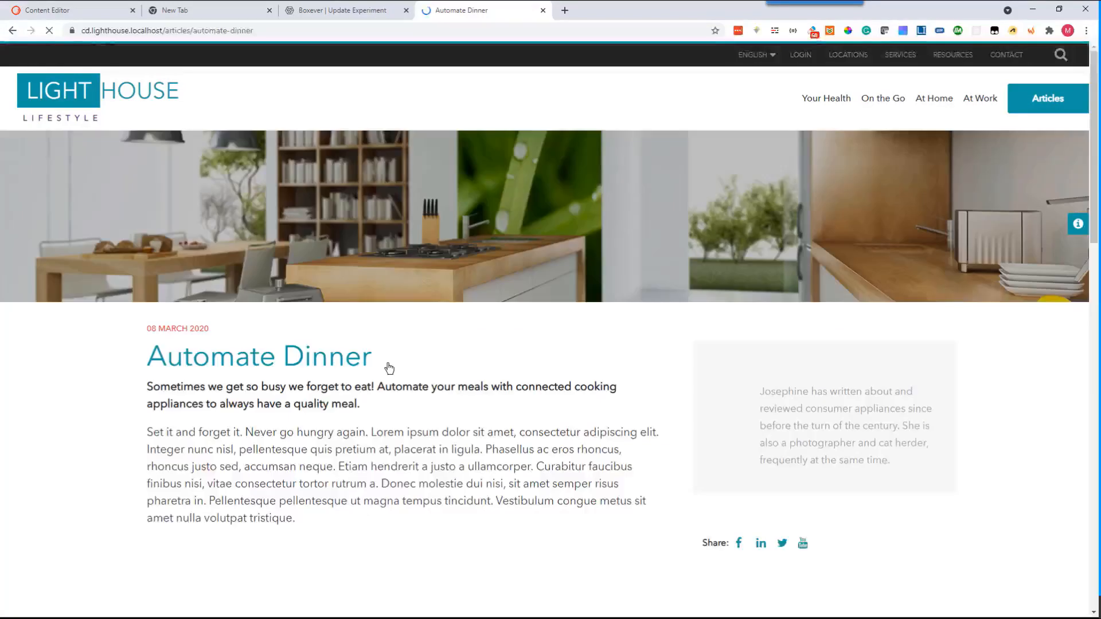
pyautogui.scroll(-3)
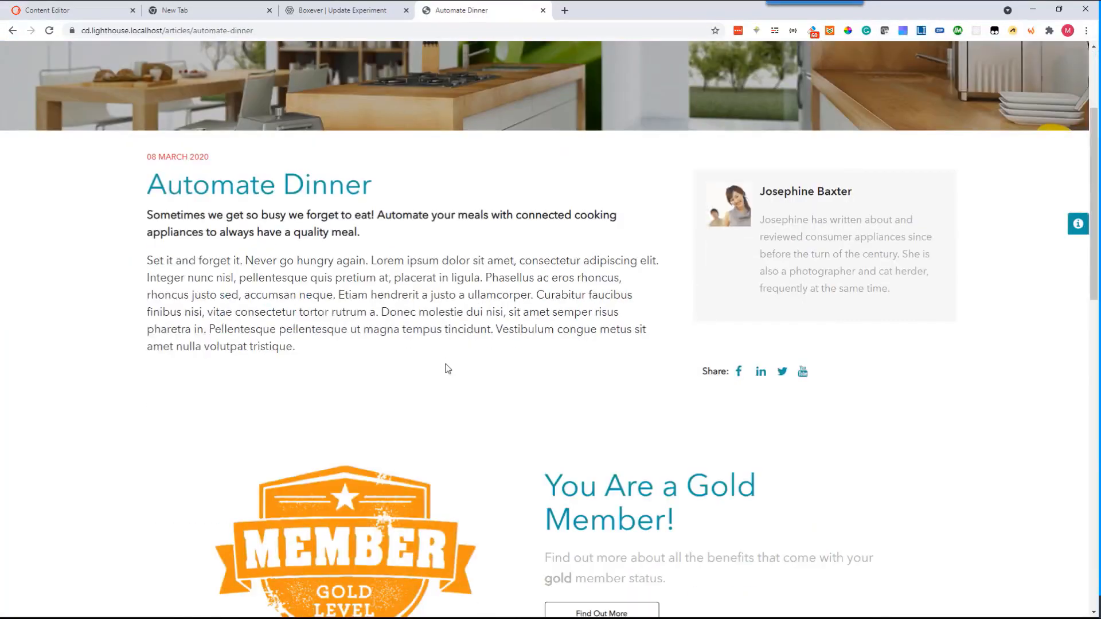
pyautogui.scroll(-3)
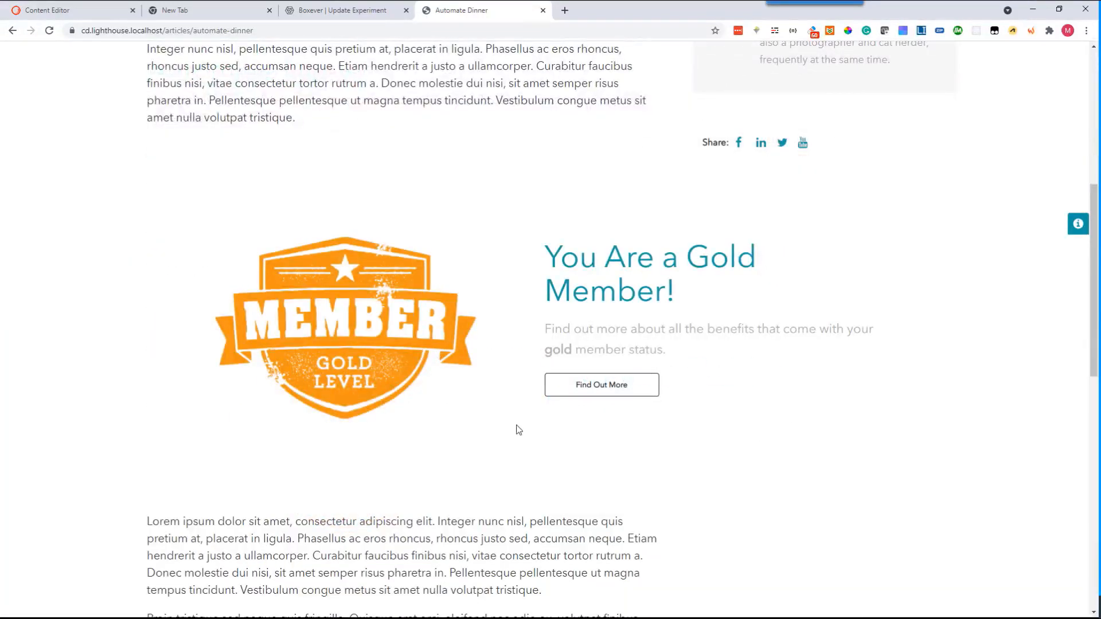
pyautogui.scroll(3)
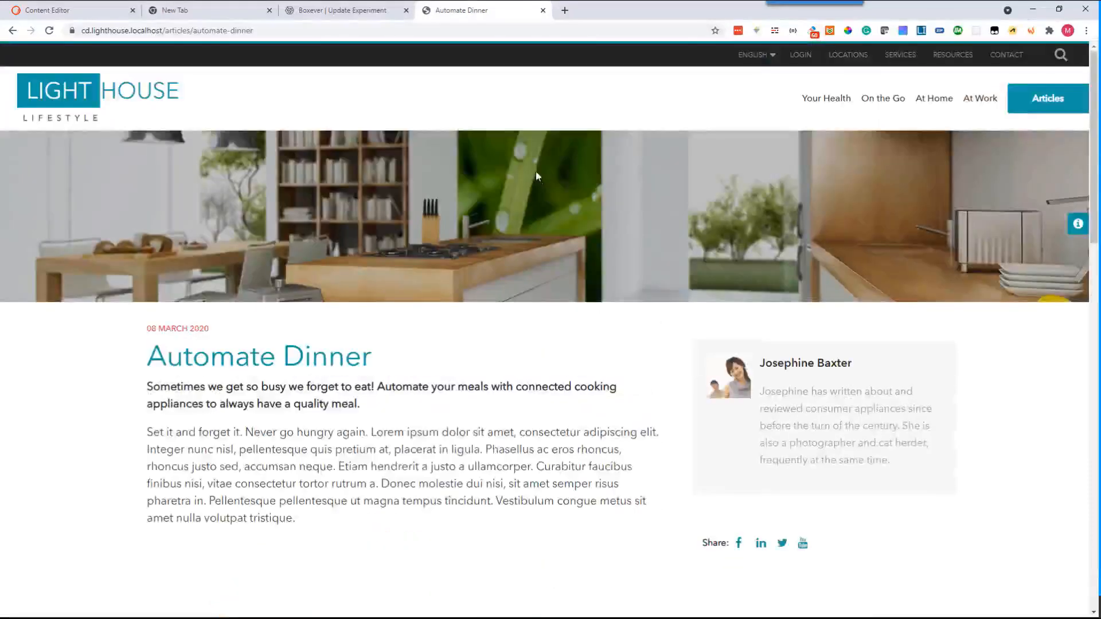
# - Return to Boxever and show ff_PDP_test17's Operational charts with one successful v1 execution
pyautogui.click(344, 10)
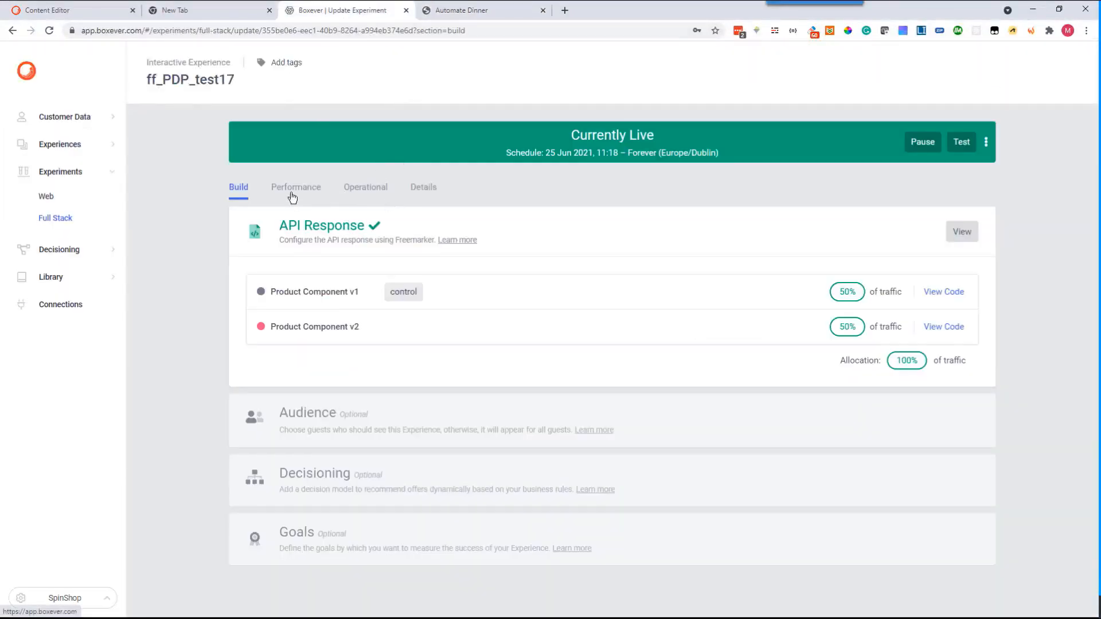
pyautogui.click(364, 187)
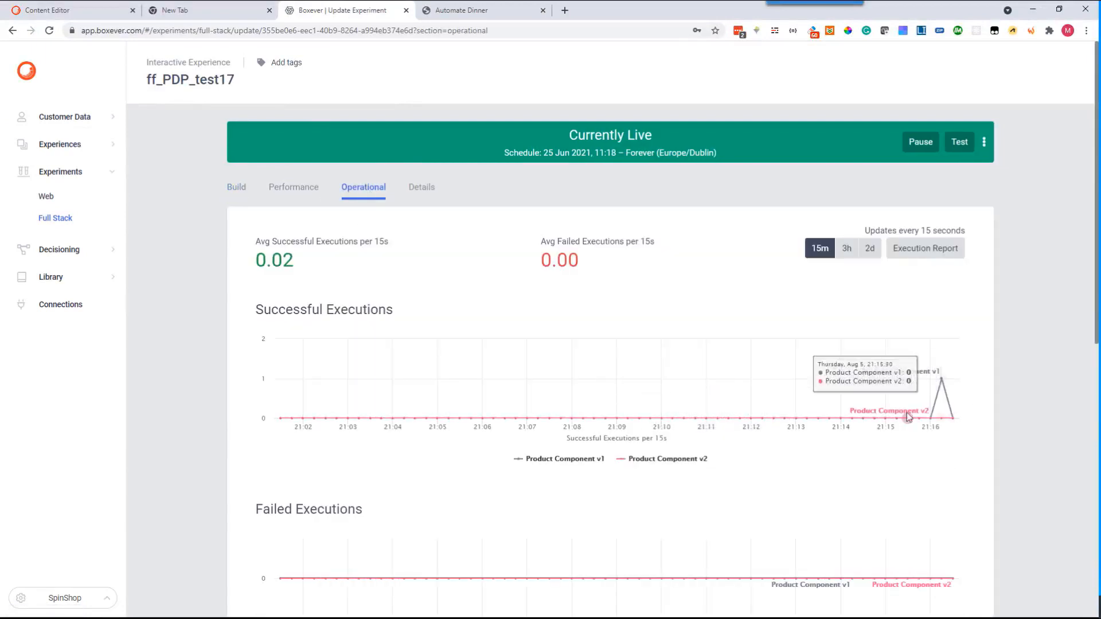
pyautogui.moveTo(923, 387)
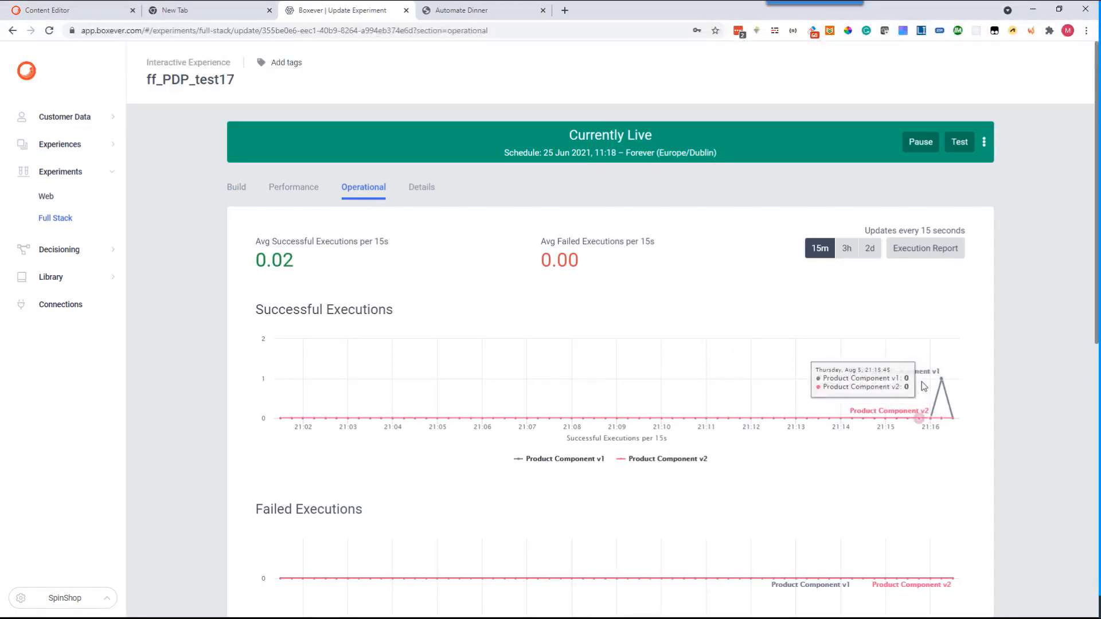
pyautogui.moveTo(977, 435)
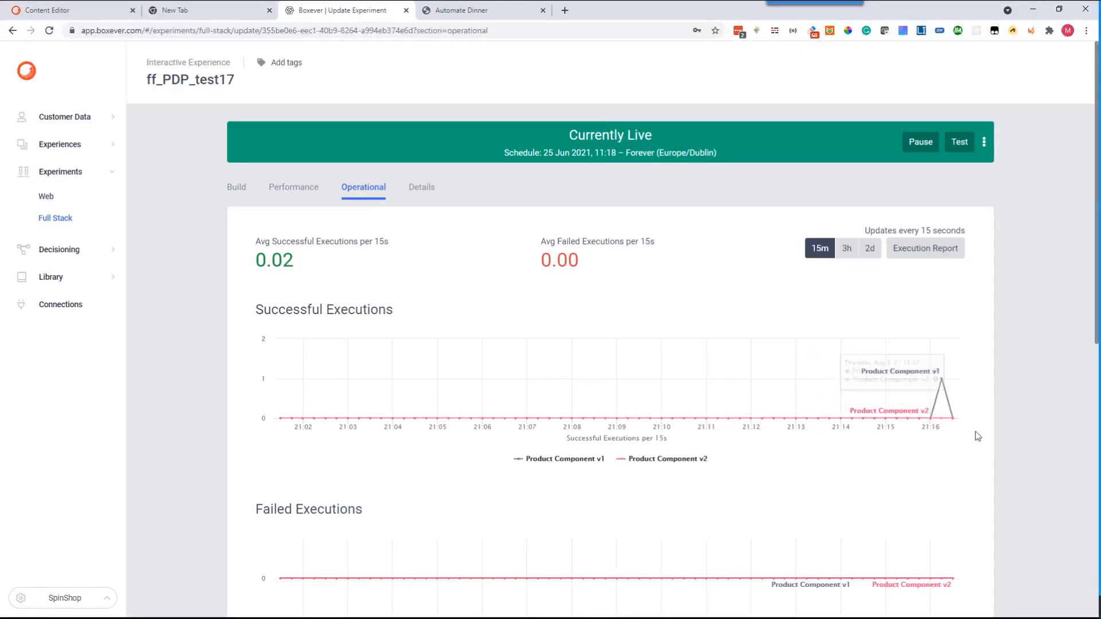
pyautogui.moveTo(987, 439)
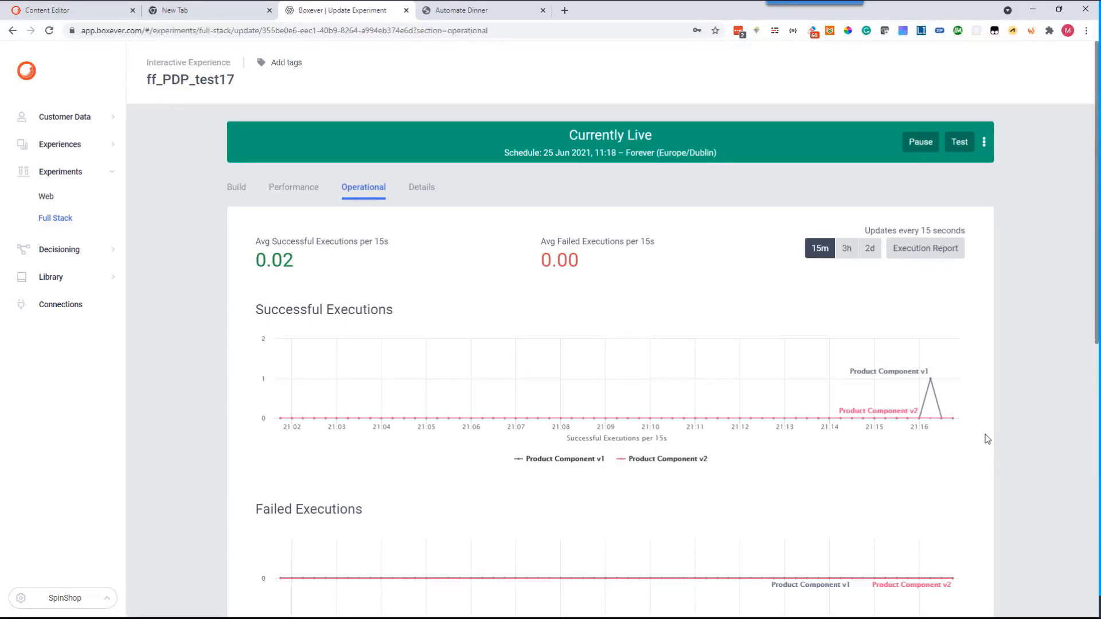
pyautogui.moveTo(60, 223)
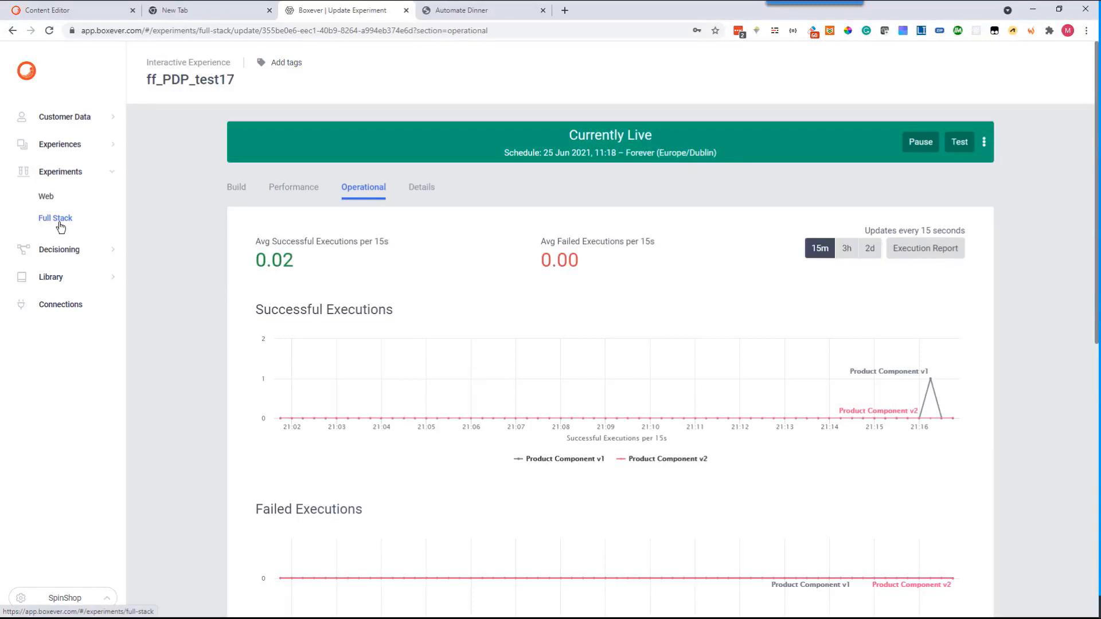